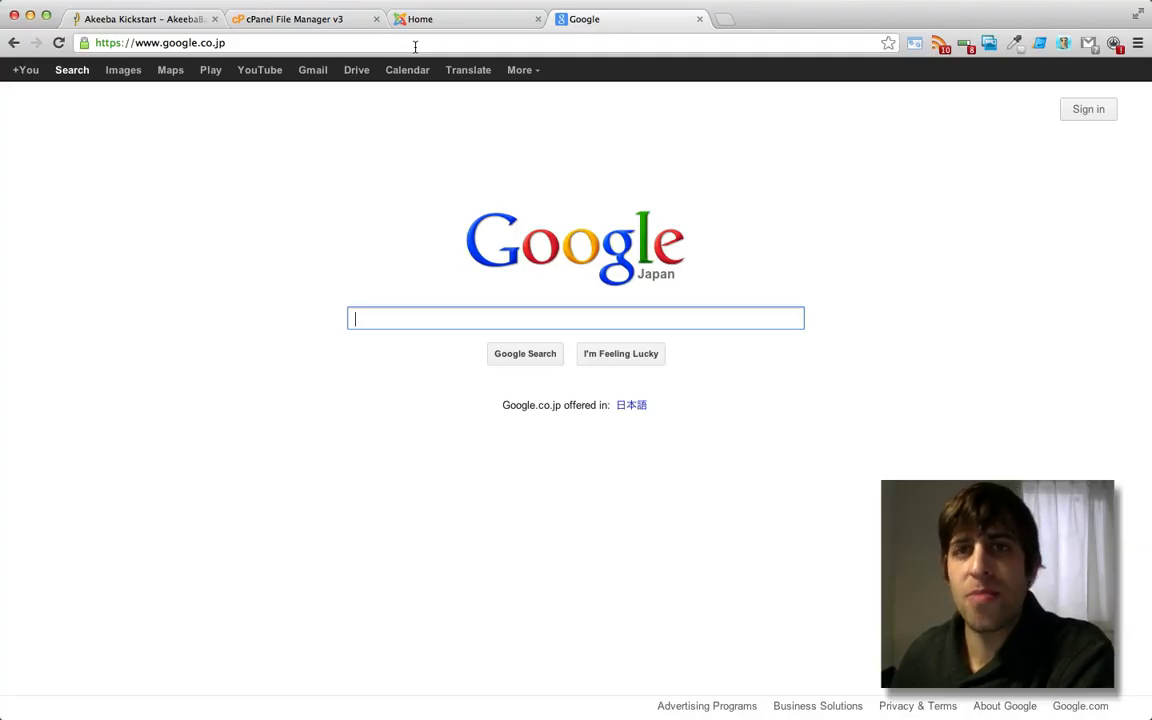
# Load the hacked joomlaaddict.com home page showing the 'You've been hacked' defacement.
pyautogui.click(410, 46)
pyautogui.write('joomlaaddict.com')
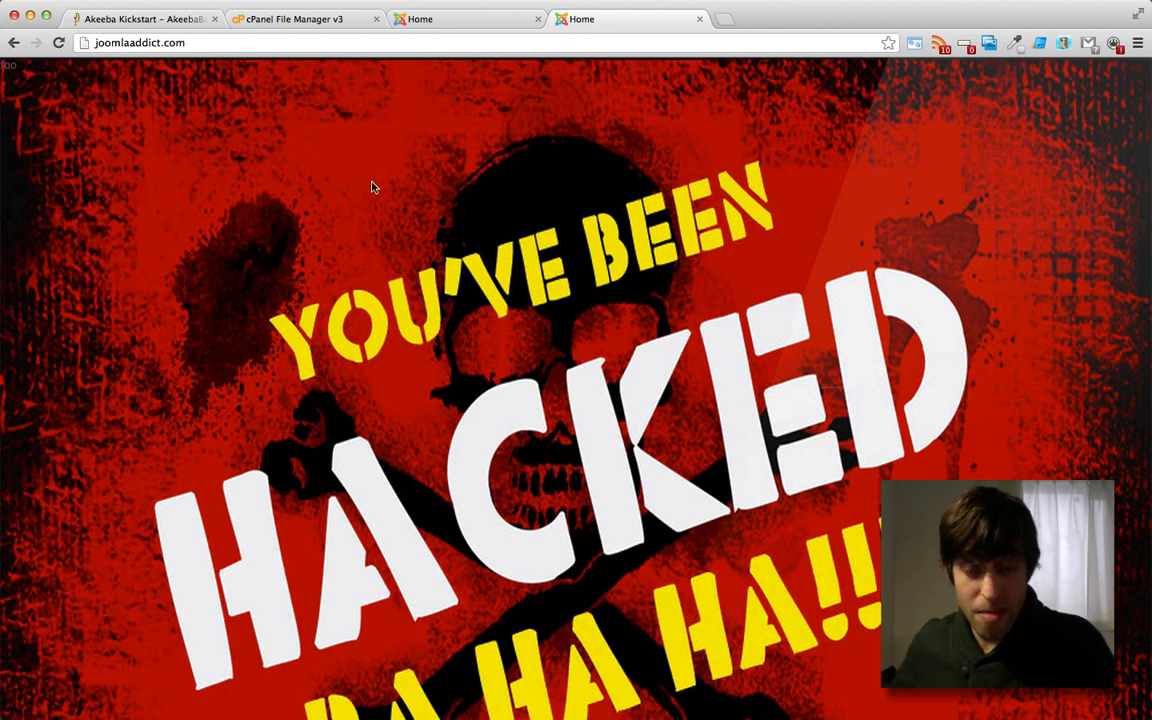
pyautogui.scroll(-3)
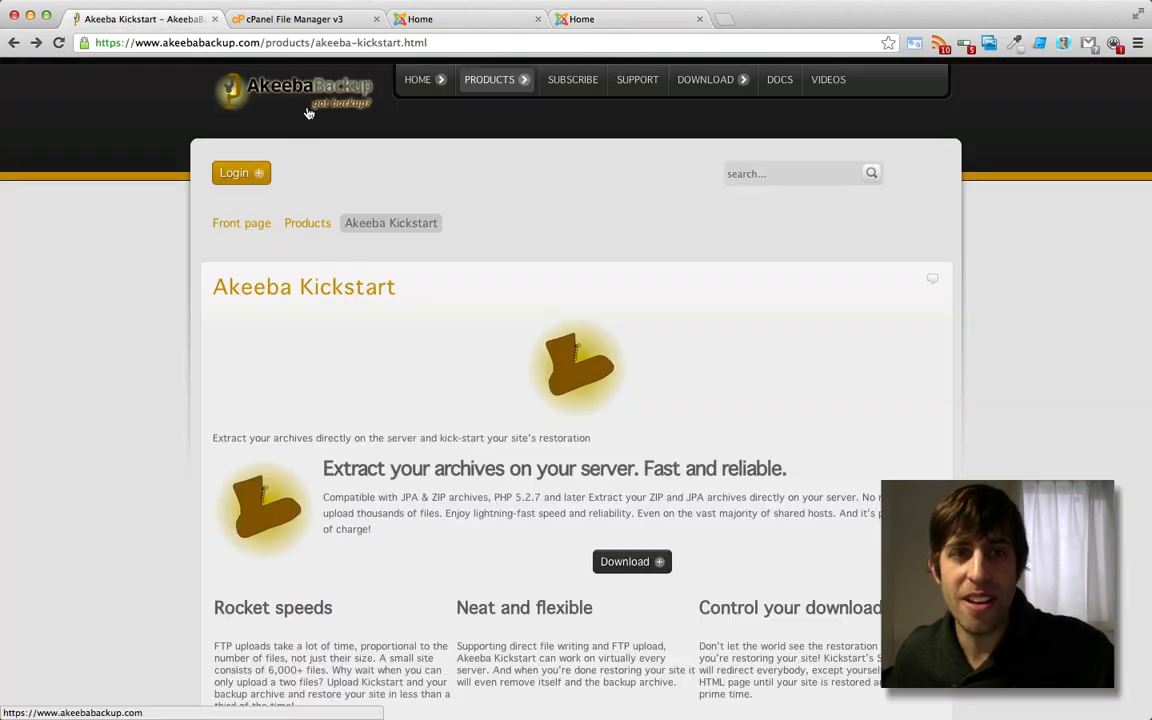
pyautogui.moveTo(296, 124)
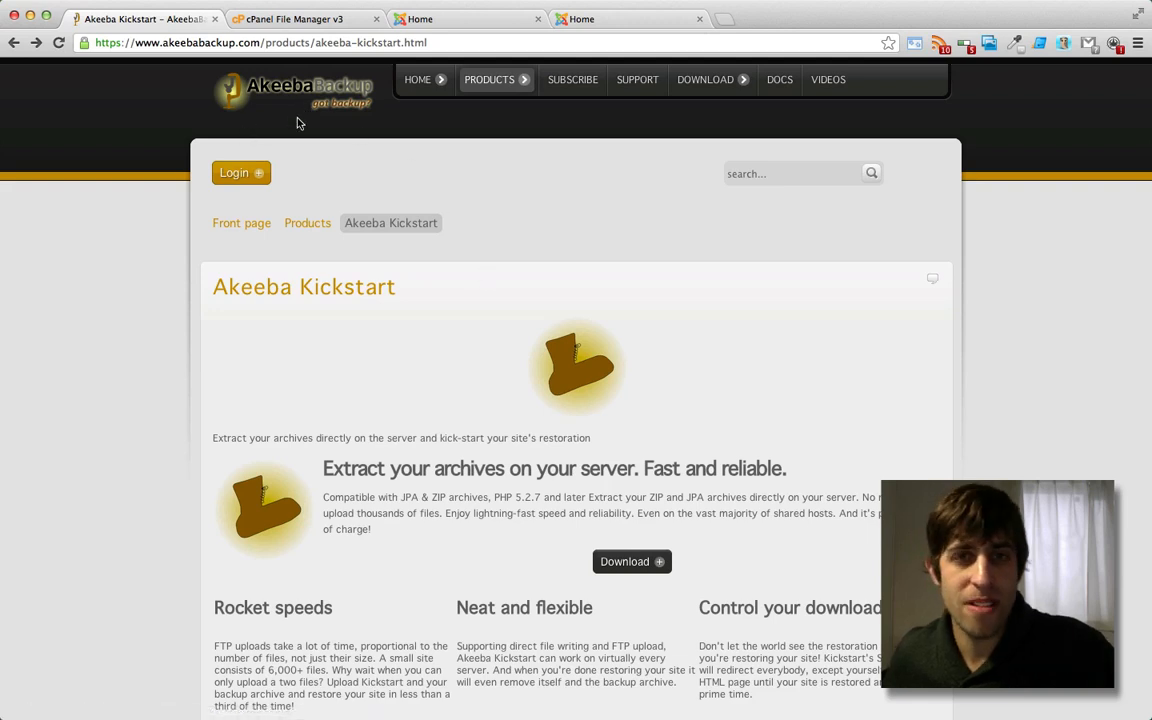
pyautogui.moveTo(264, 296)
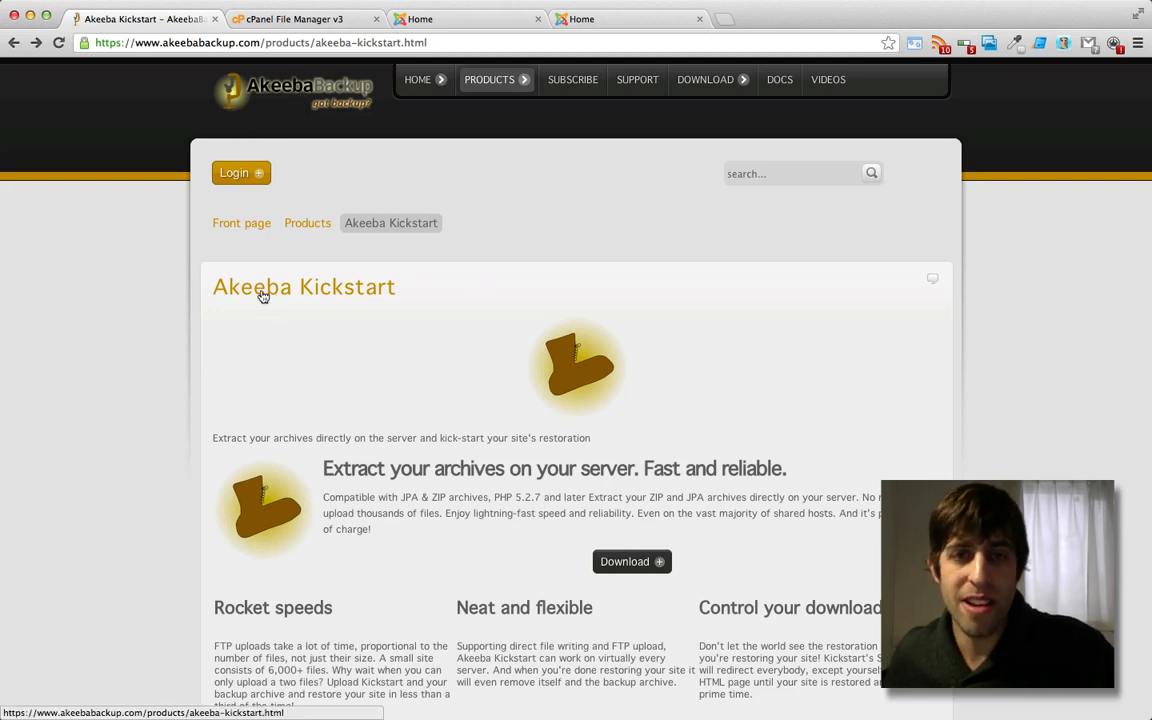
# Go from the Kickstart product page to the downloads for version 3.6.0 (Stable).
pyautogui.scroll(-3)
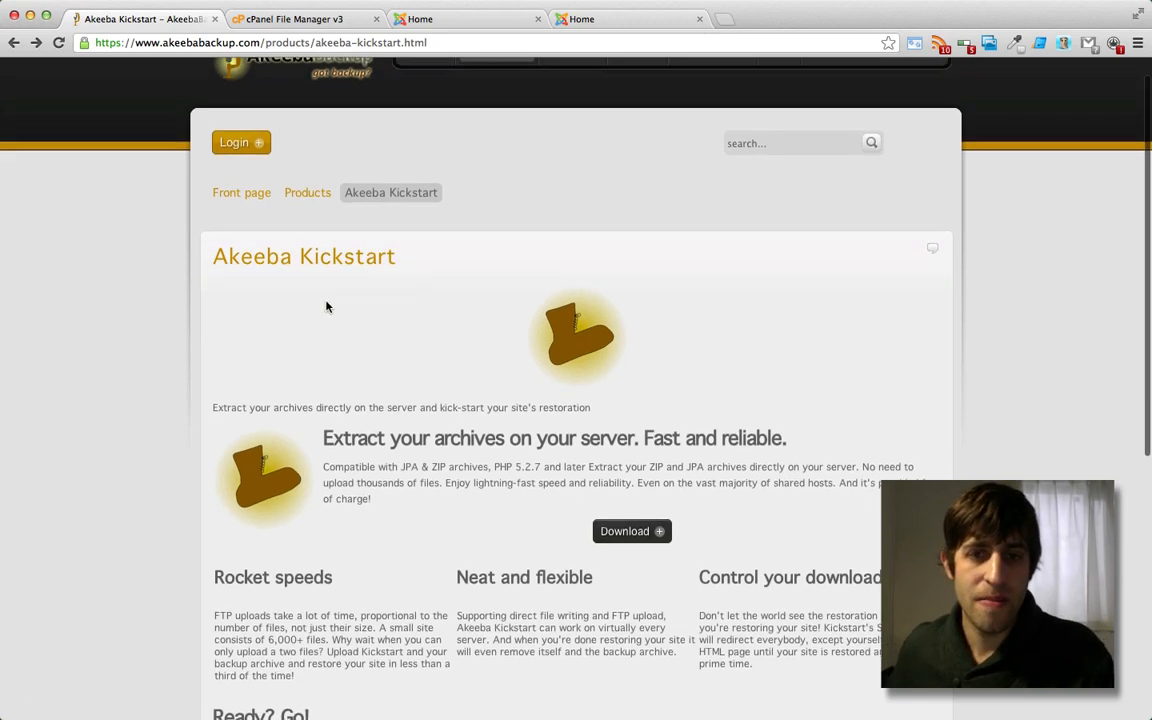
pyautogui.scroll(-3)
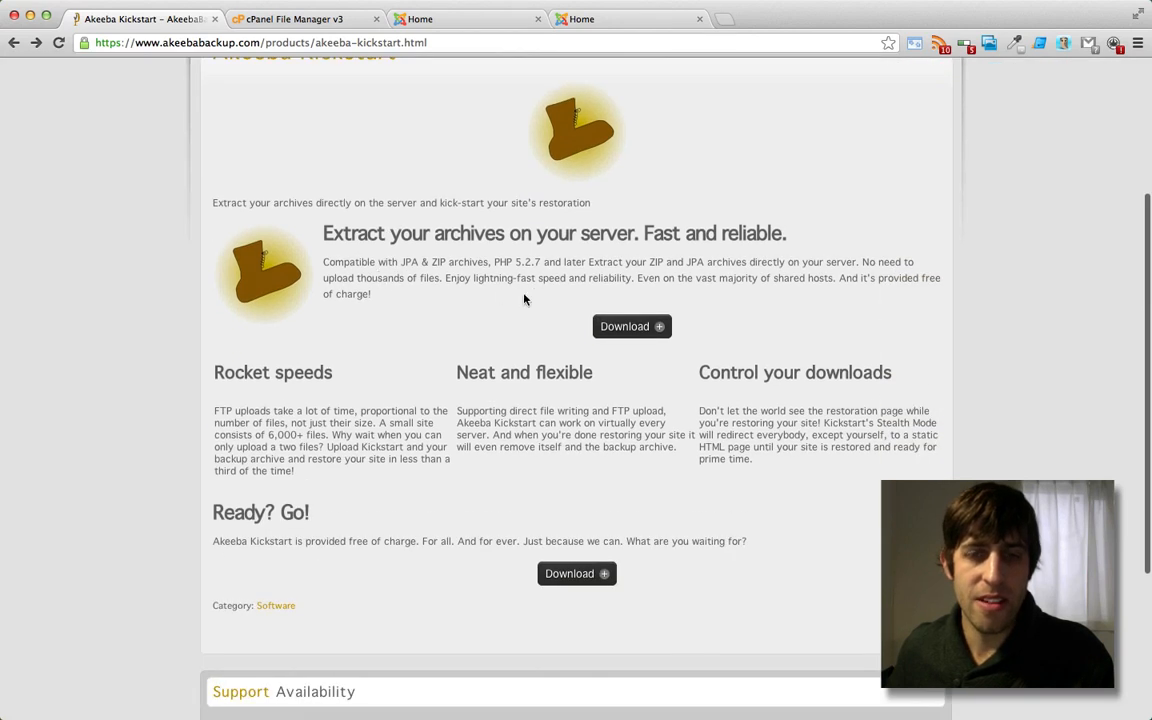
pyautogui.click(630, 326)
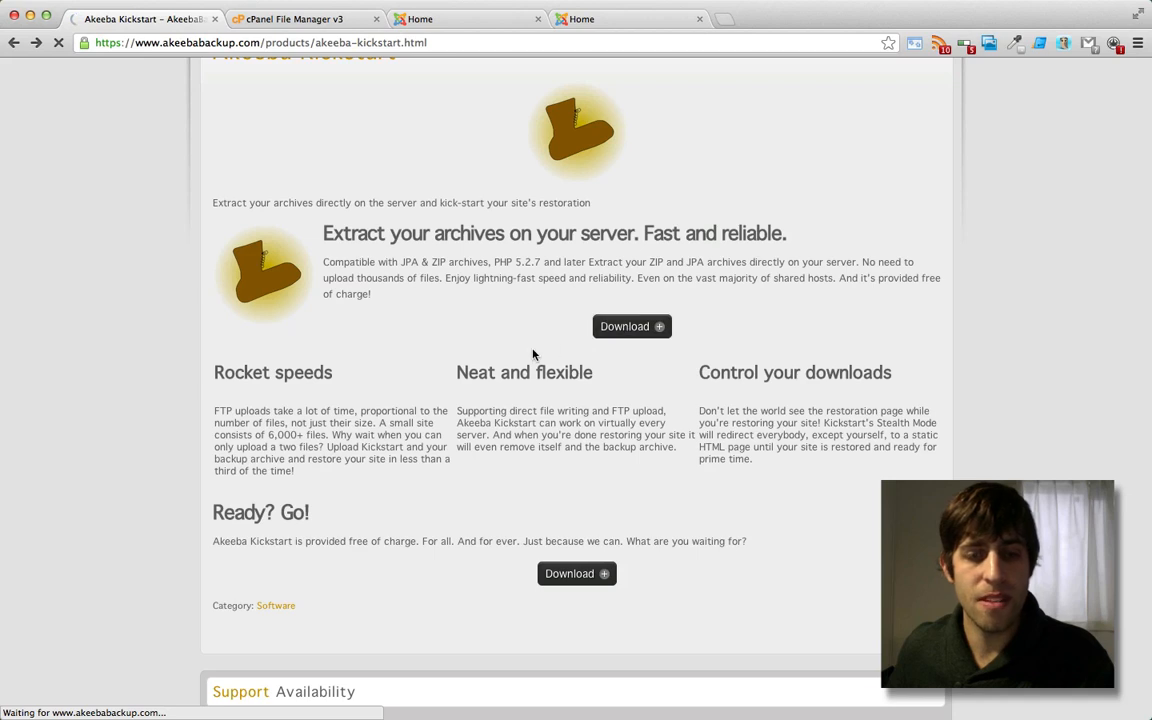
pyautogui.click(632, 326)
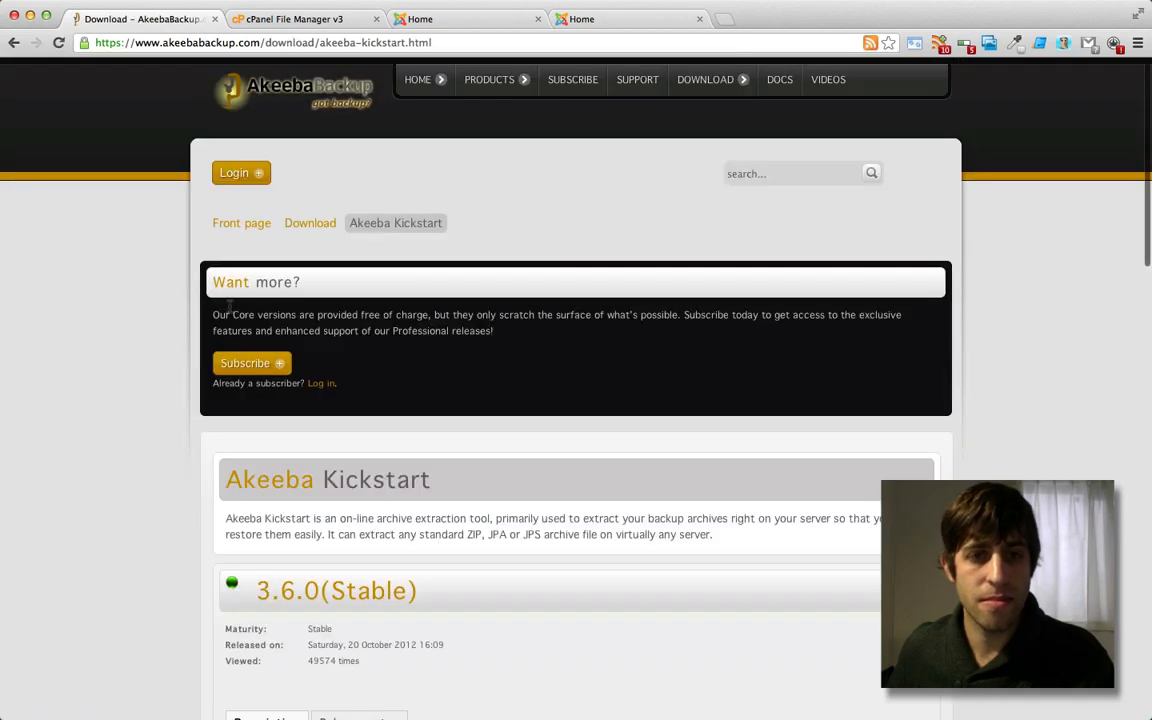
pyautogui.scroll(-3)
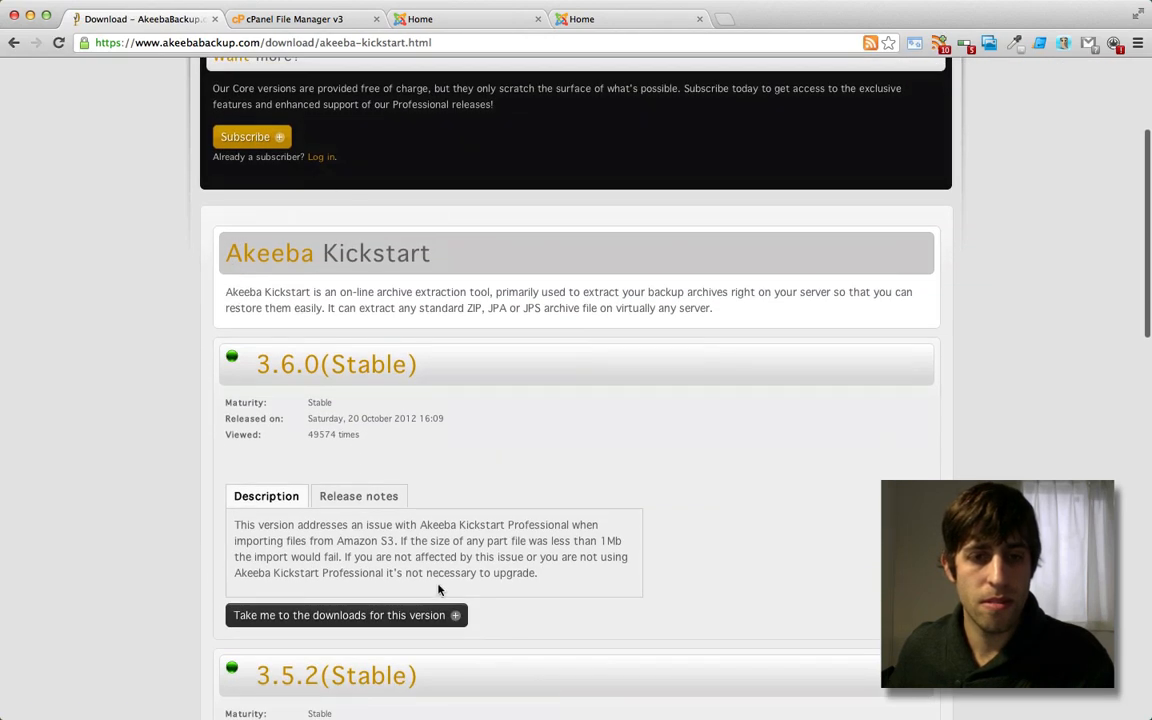
pyautogui.click(344, 616)
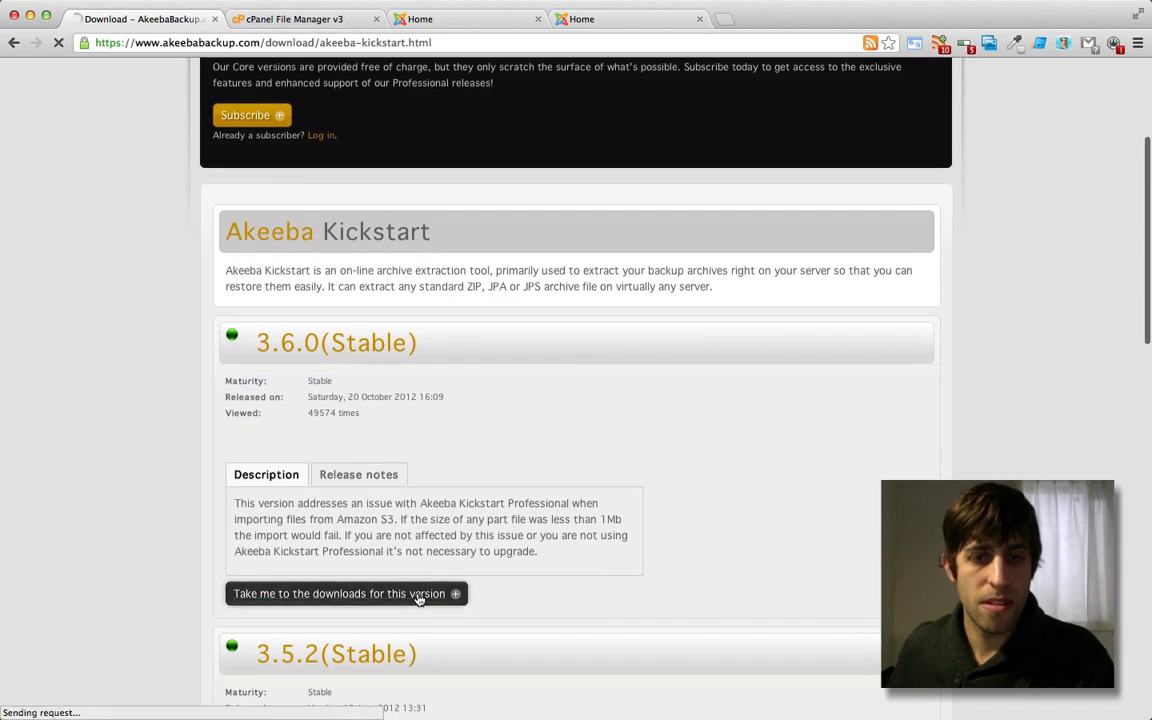
pyautogui.click(344, 592)
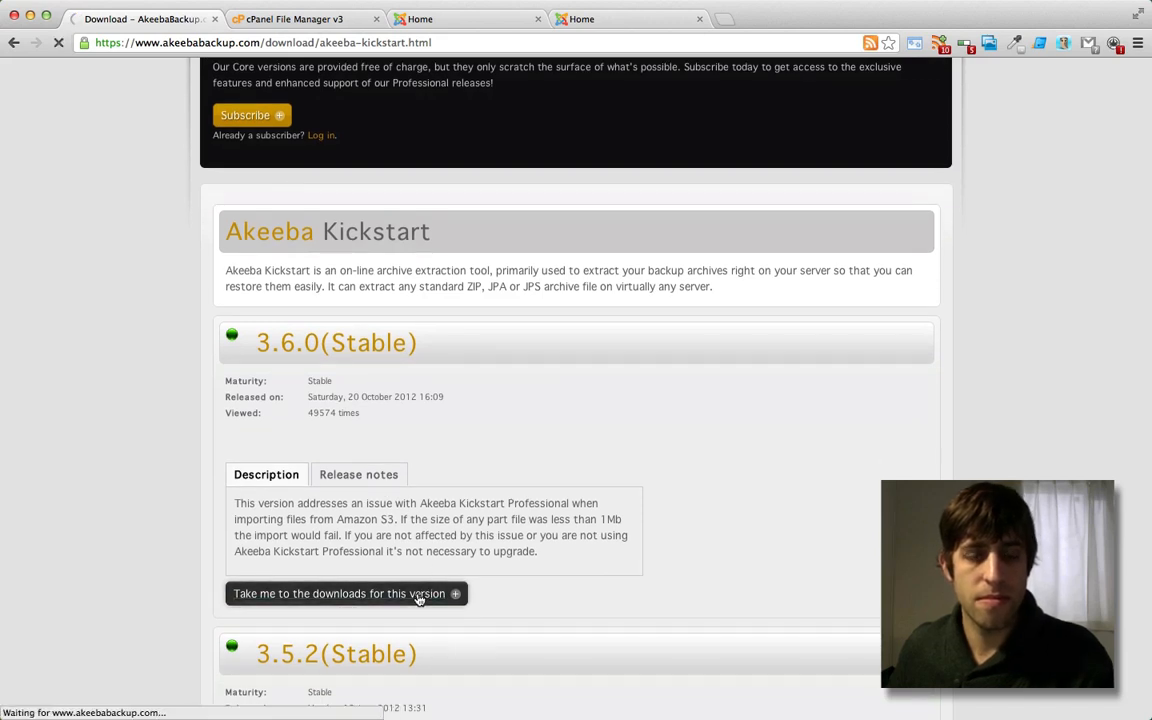
pyautogui.click(344, 592)
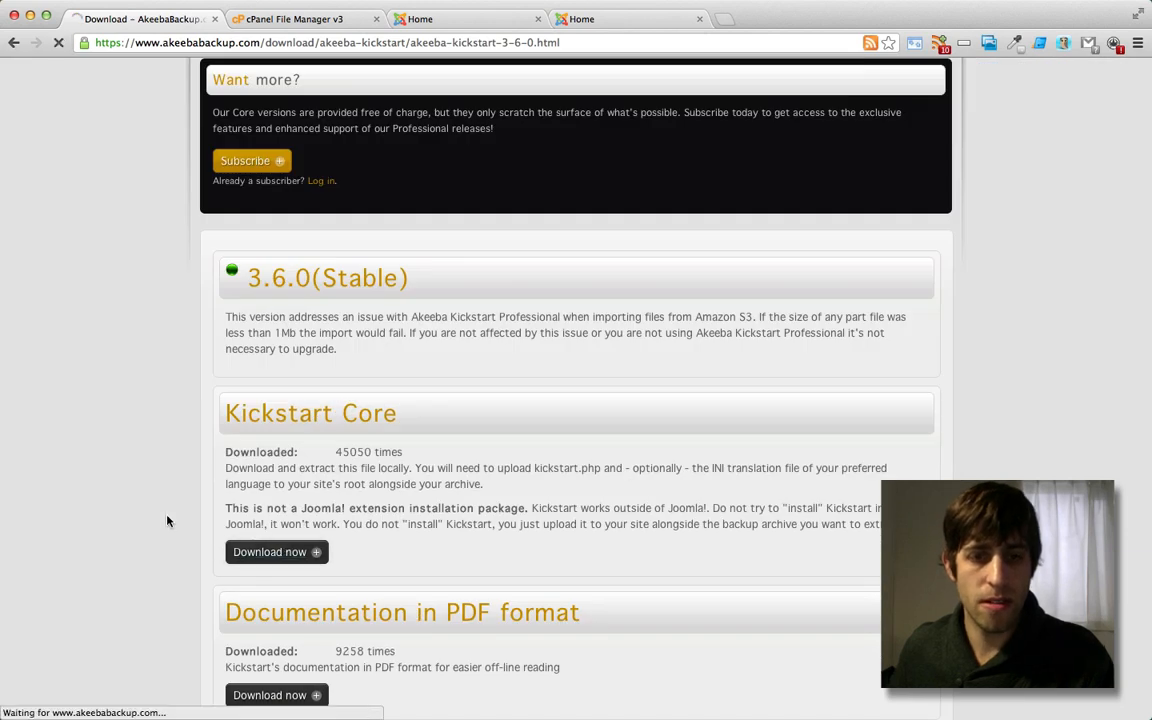
# Download kickstart-core-3.6.0.zip and the Kickstart PDF documentation zip.
pyautogui.click(276, 552)
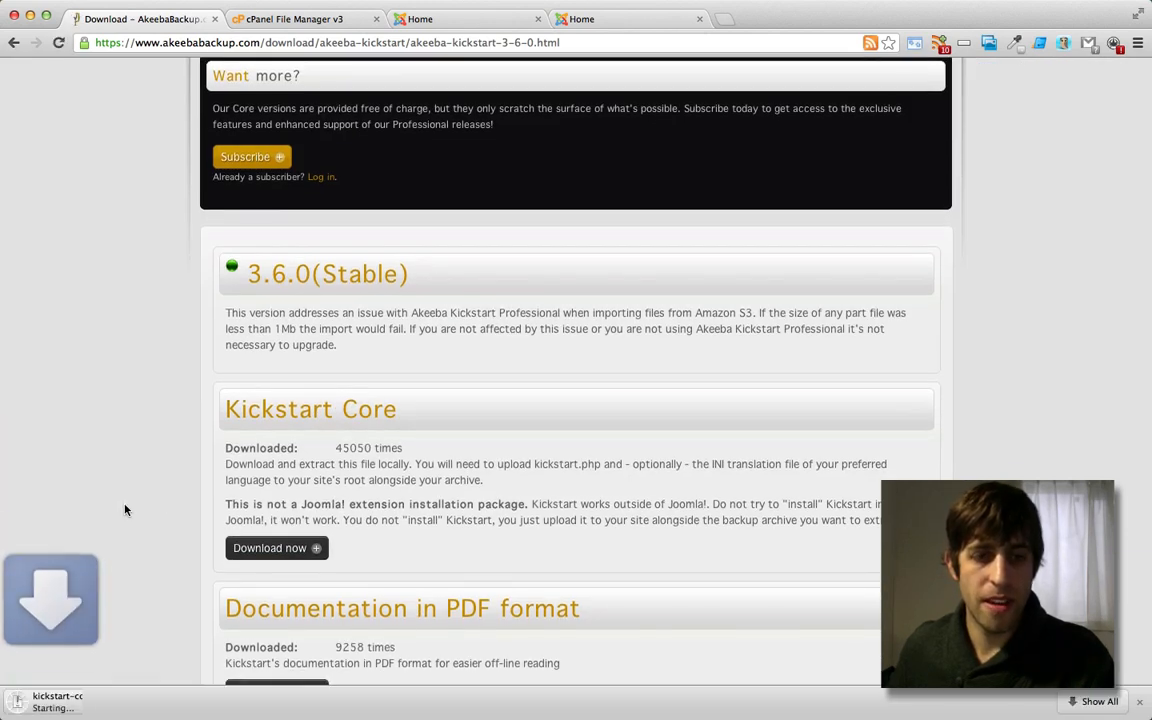
pyautogui.scroll(-3)
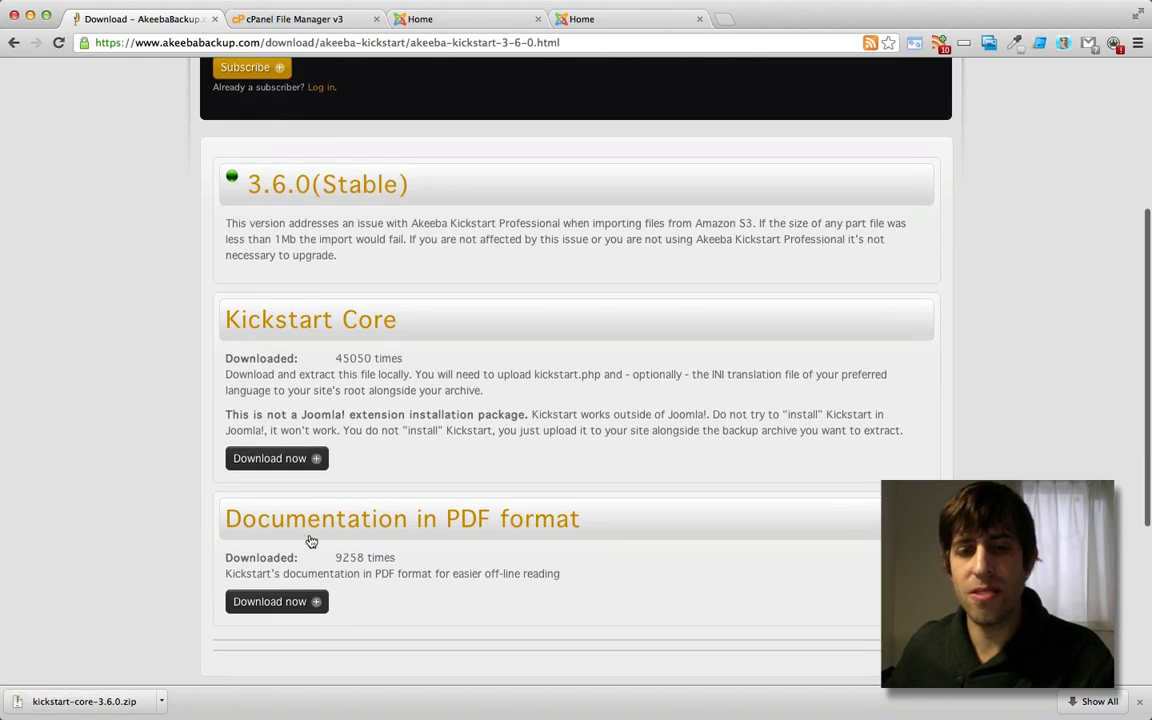
pyautogui.moveTo(276, 602)
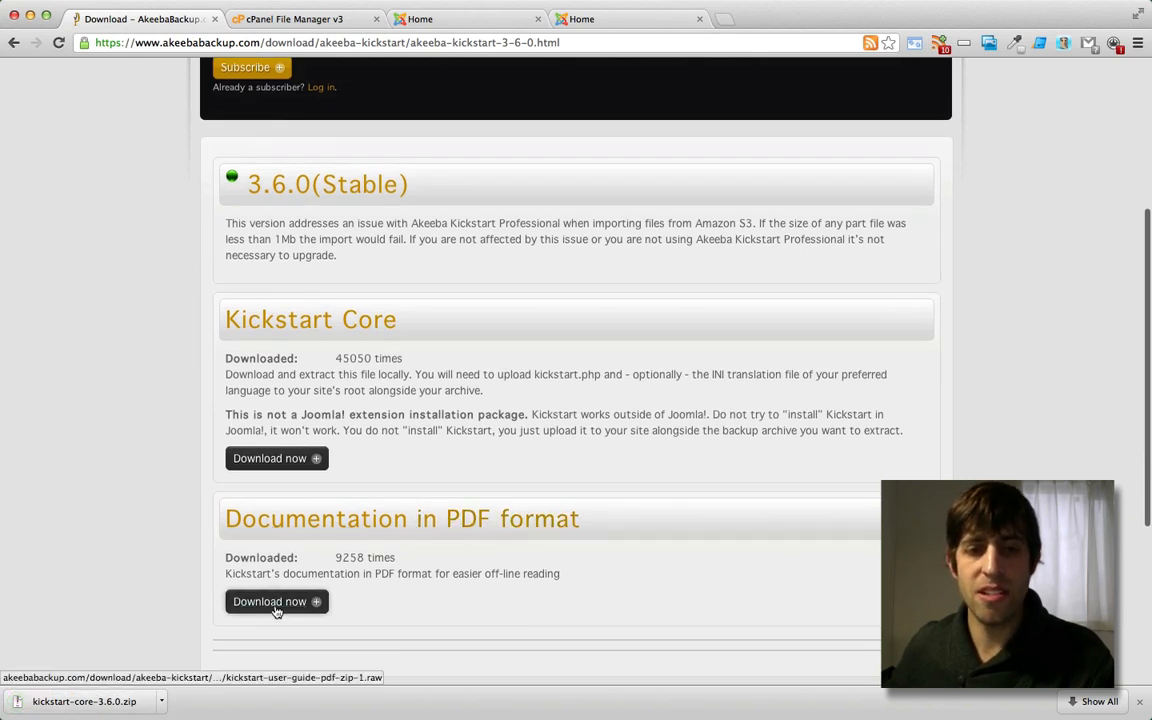
pyautogui.click(276, 600)
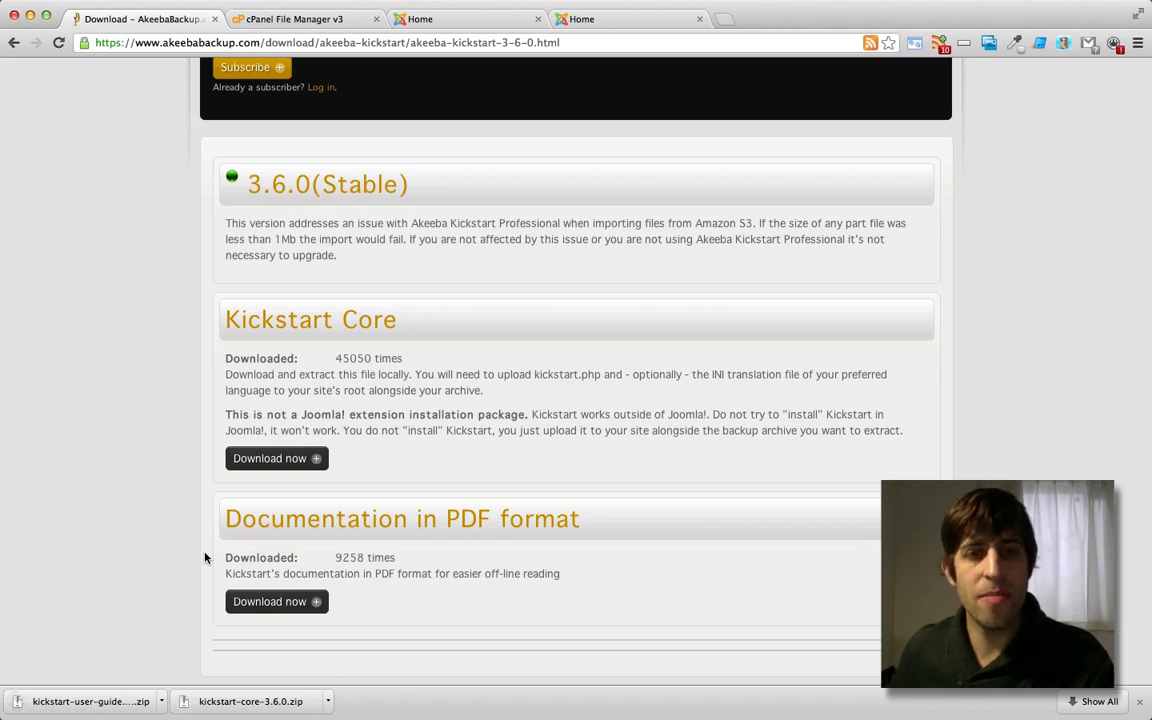
pyautogui.scroll(3)
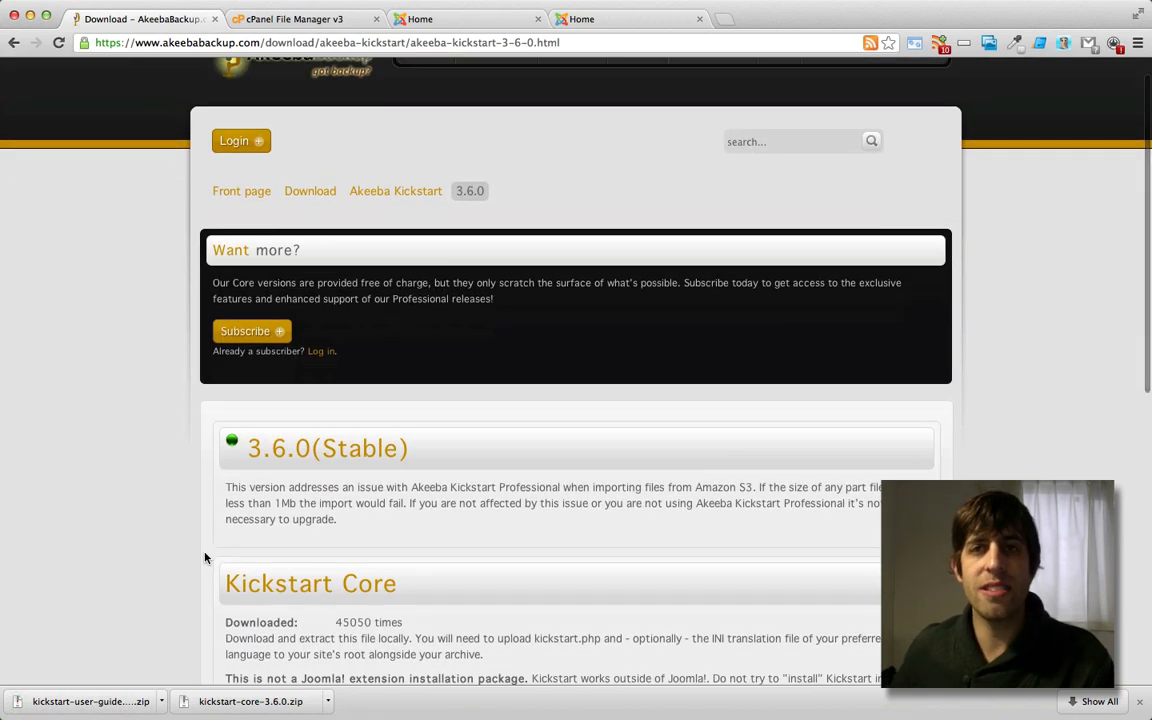
pyautogui.scroll(-3)
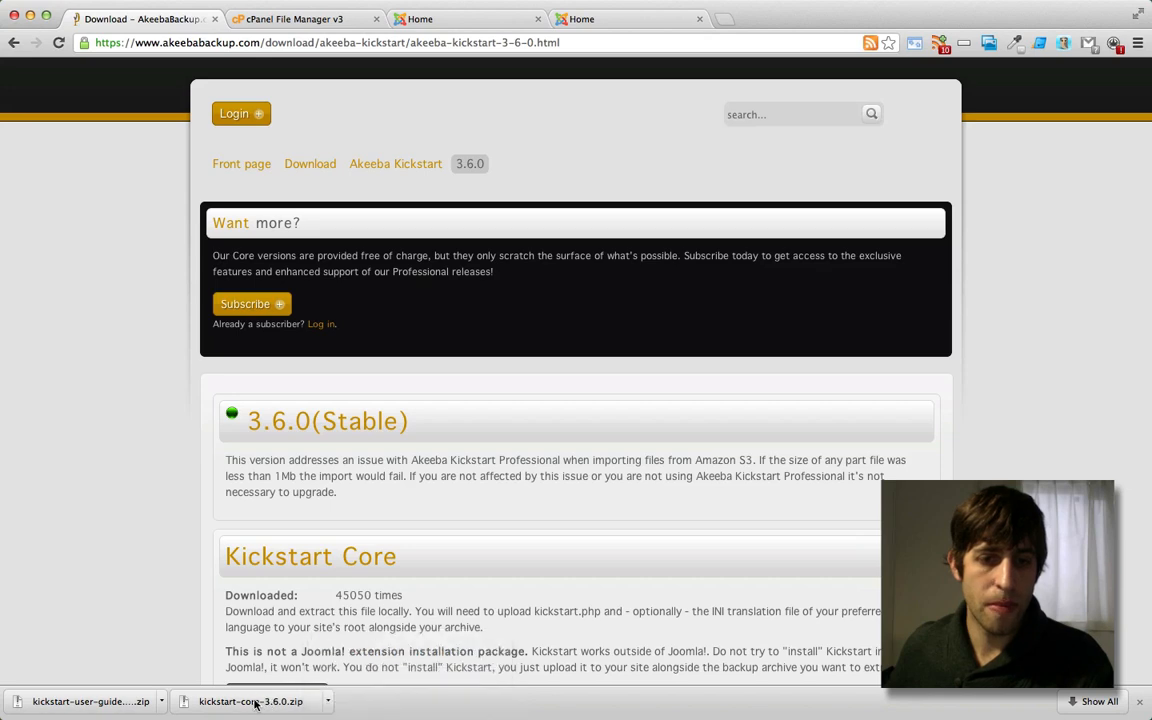
pyautogui.moveTo(520, 510)
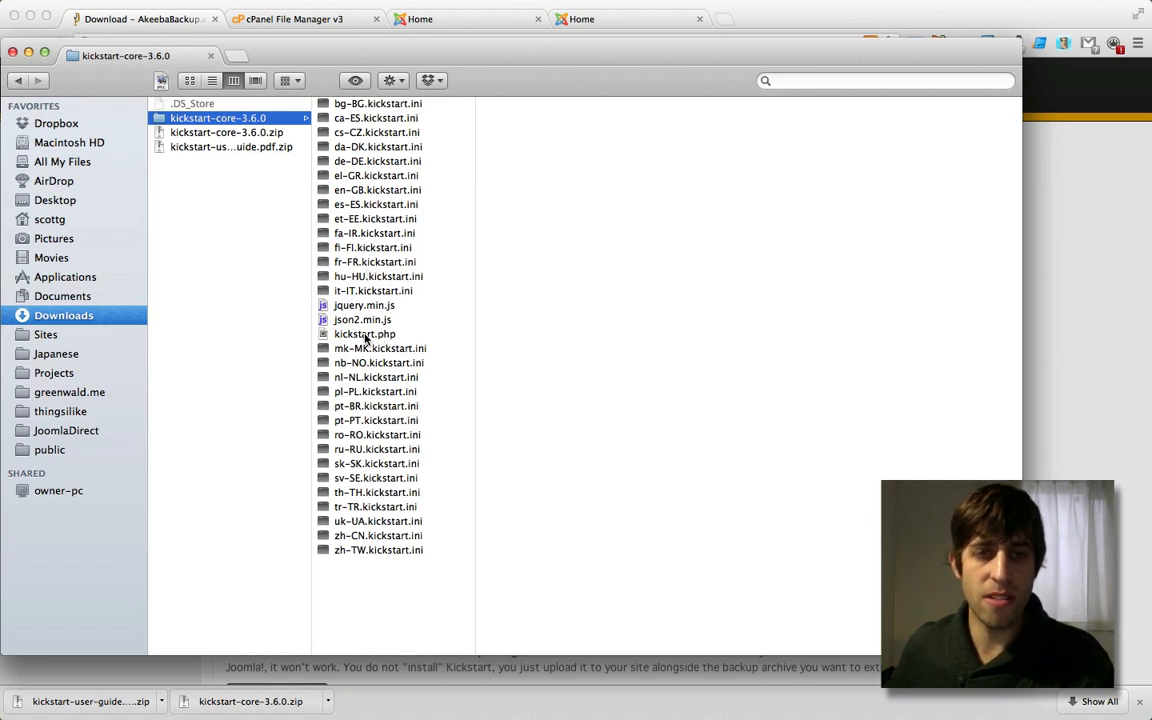
# Locate kickstart.php inside the unzipped kickstart-core-3.6.0 folder in Downloads.
pyautogui.click(364, 332)
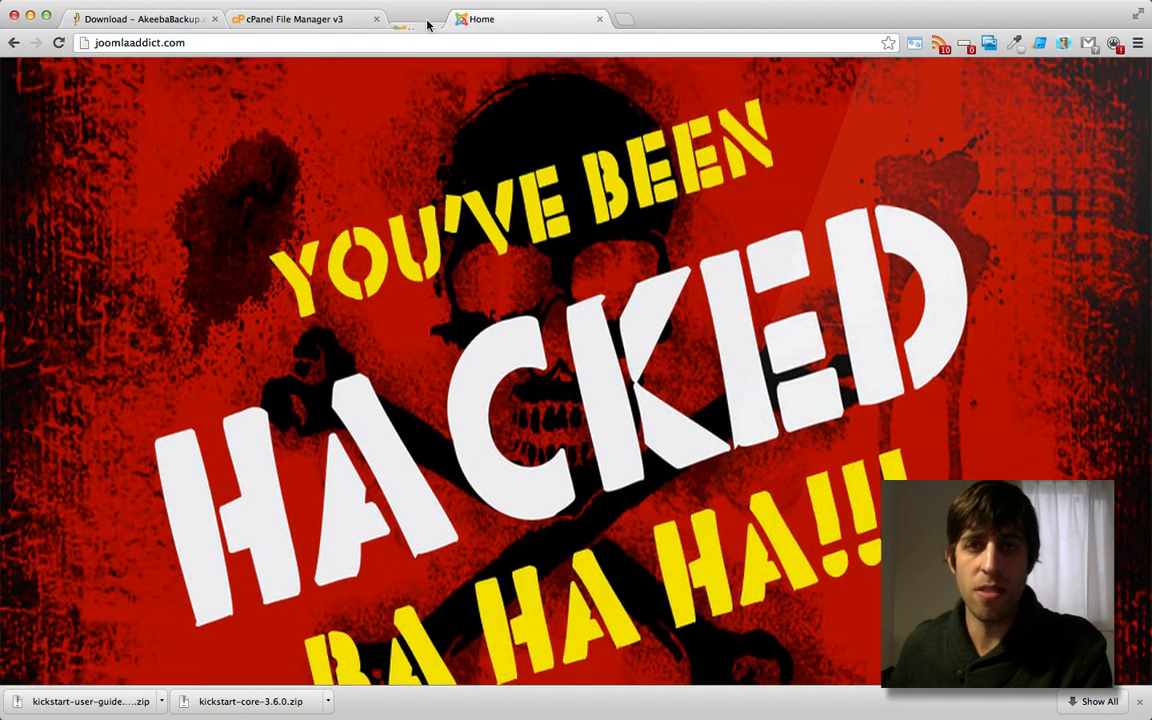
# Upload kickstart.php from the Kickstart package into public_html.
pyautogui.click(300, 18)
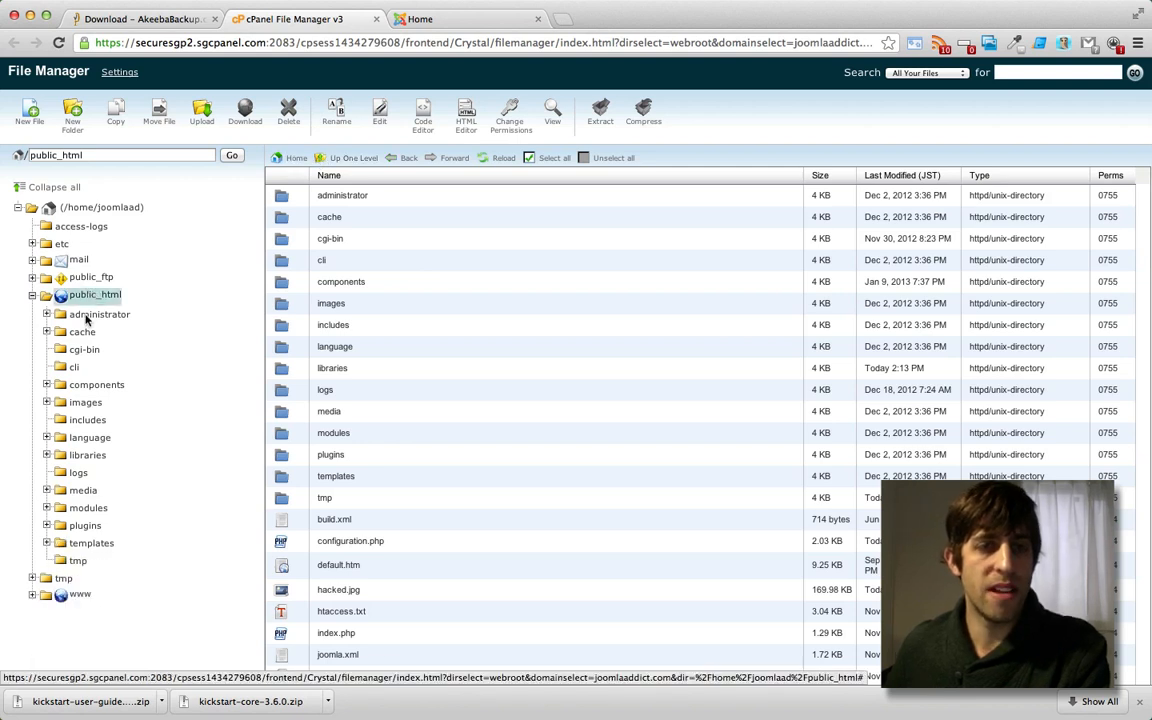
pyautogui.moveTo(138, 534)
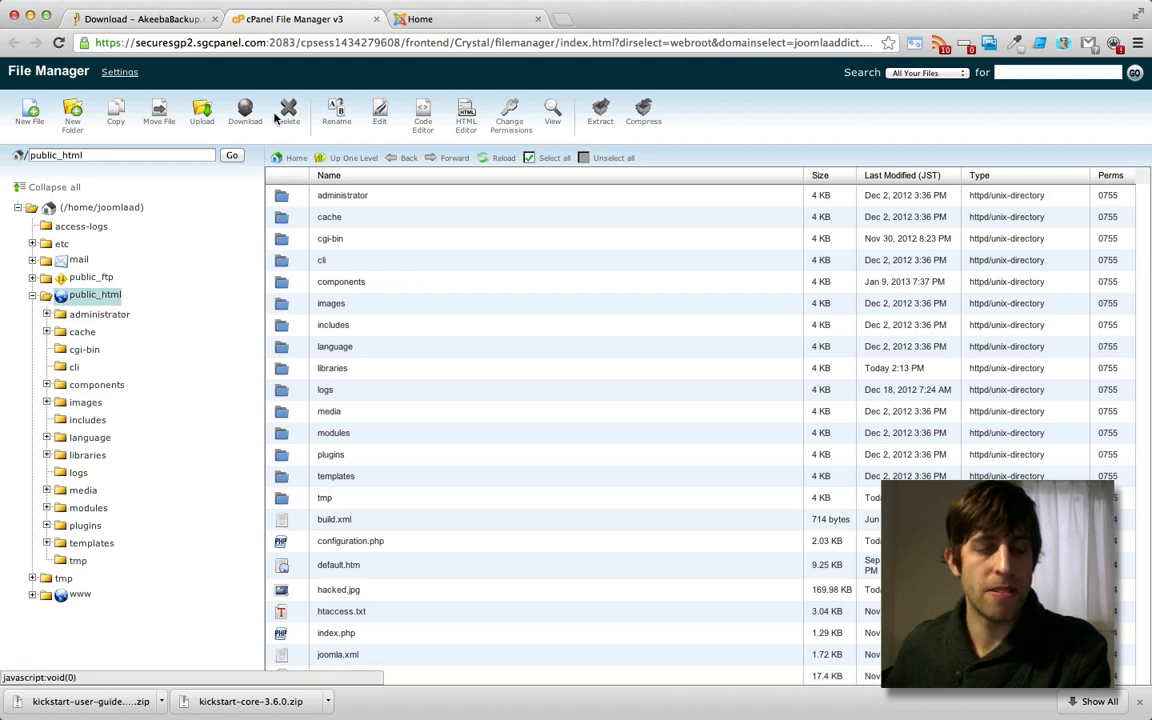
pyautogui.moveTo(184, 114)
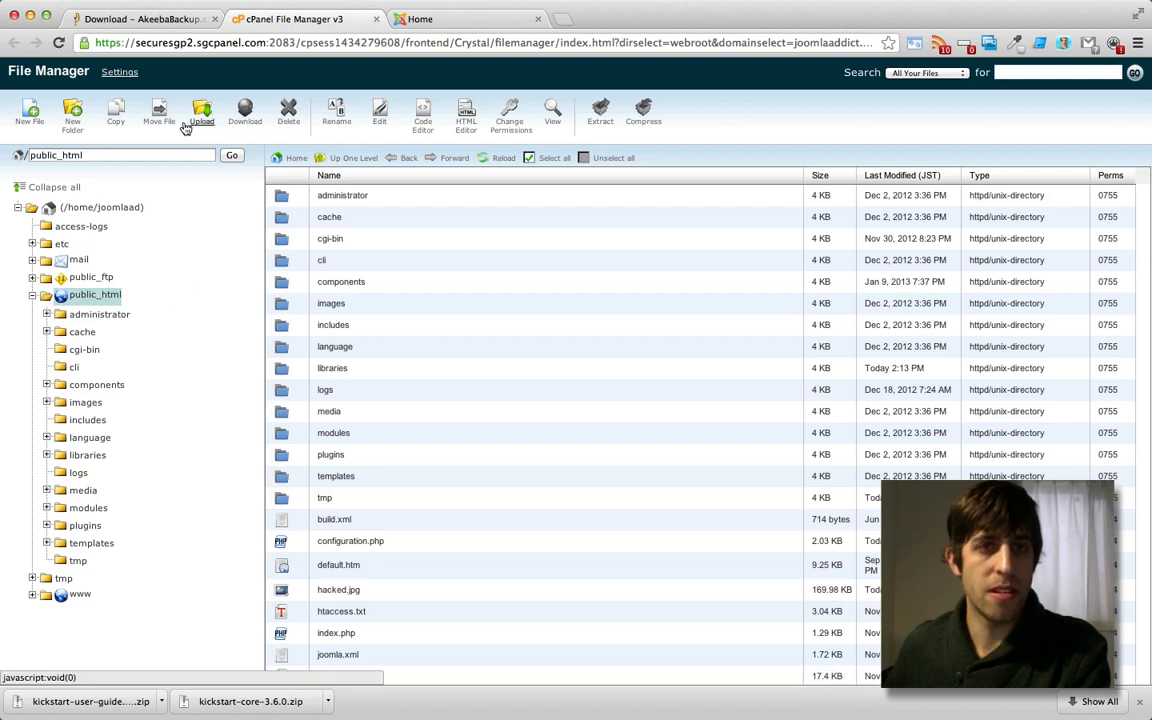
pyautogui.click(194, 112)
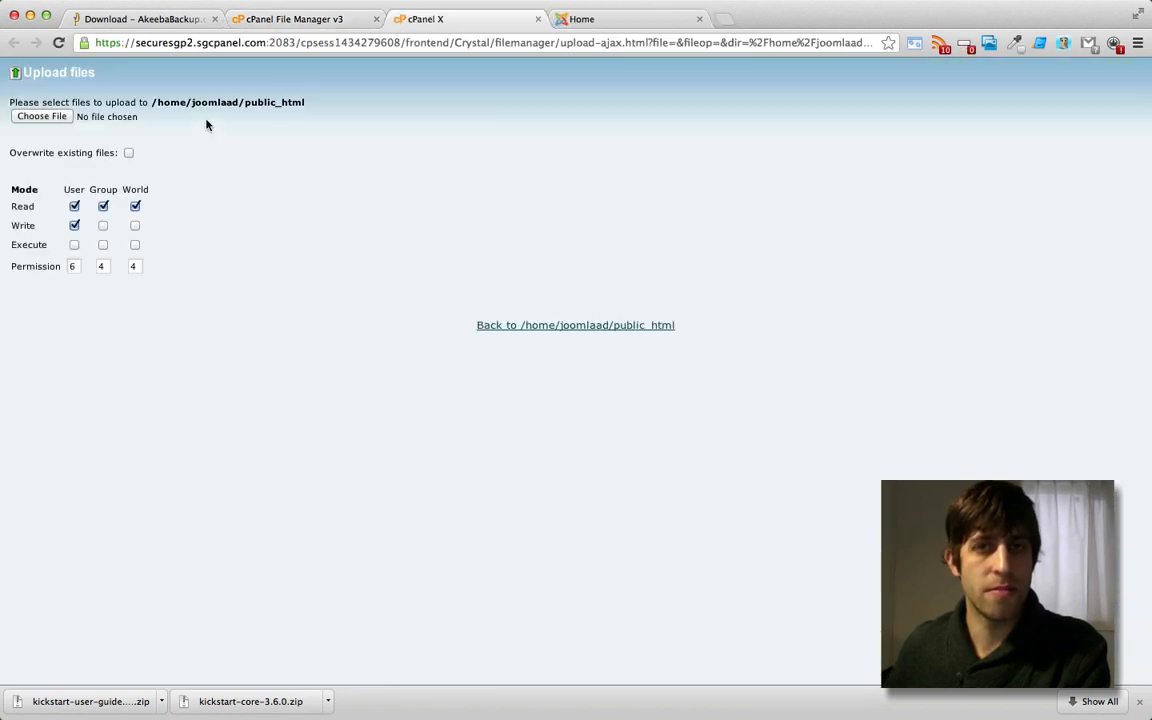
pyautogui.click(42, 116)
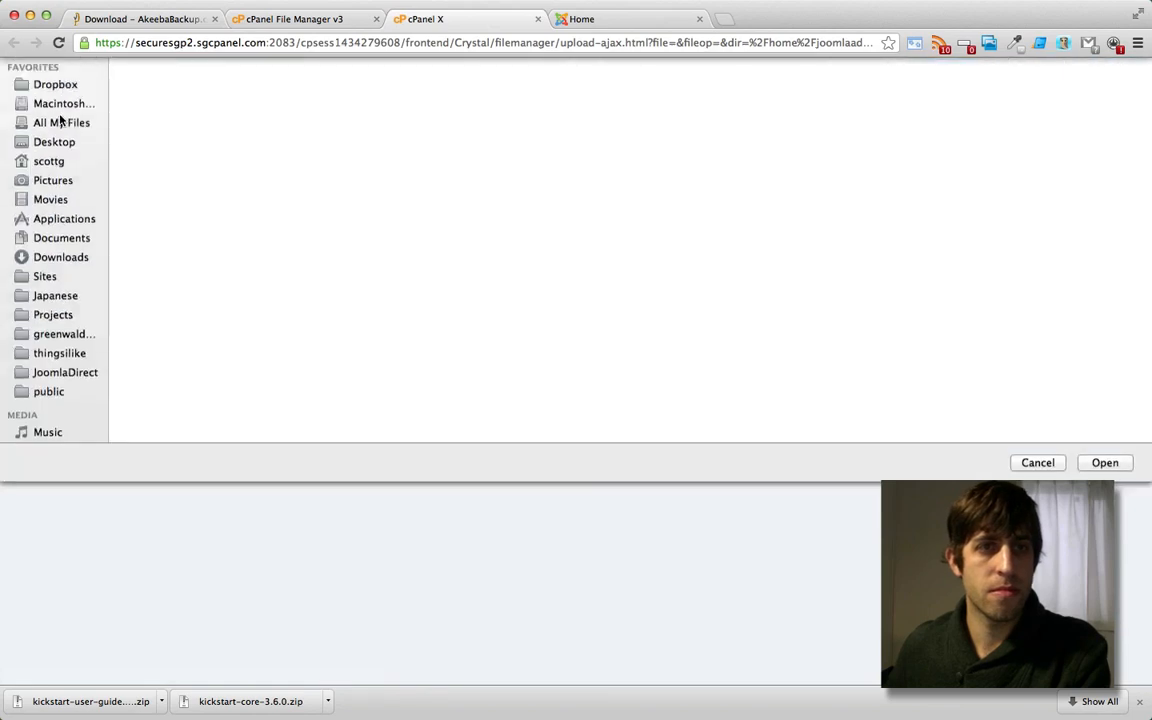
pyautogui.click(60, 256)
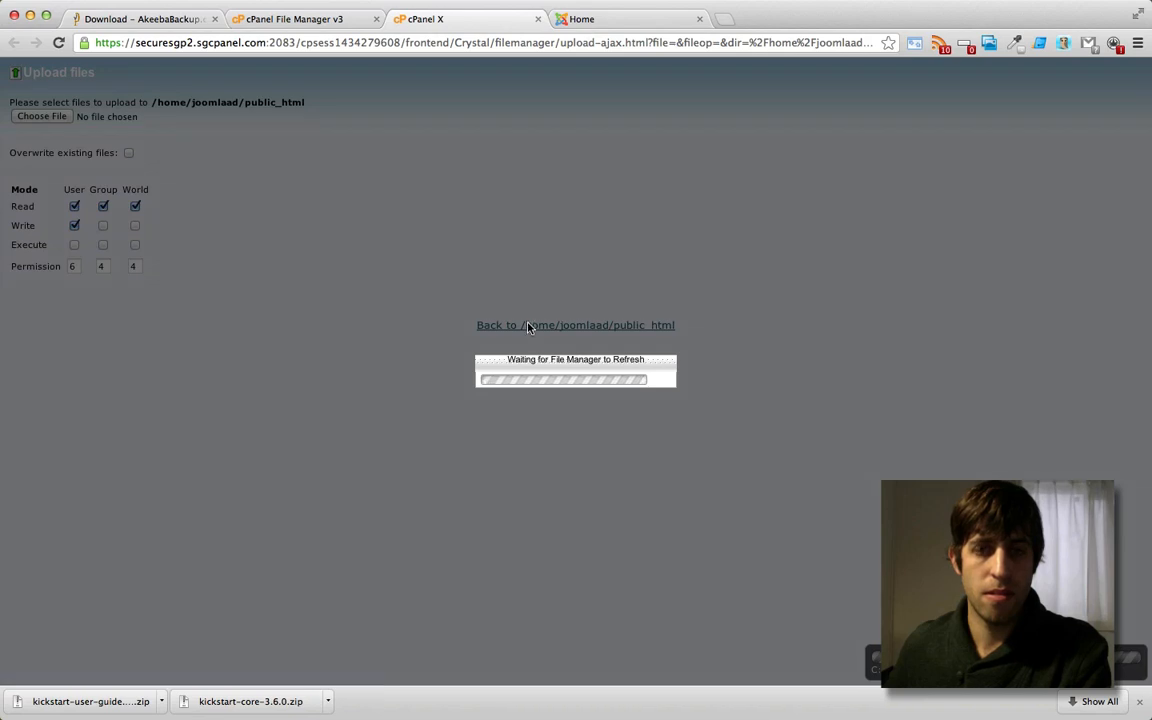
pyautogui.click(576, 324)
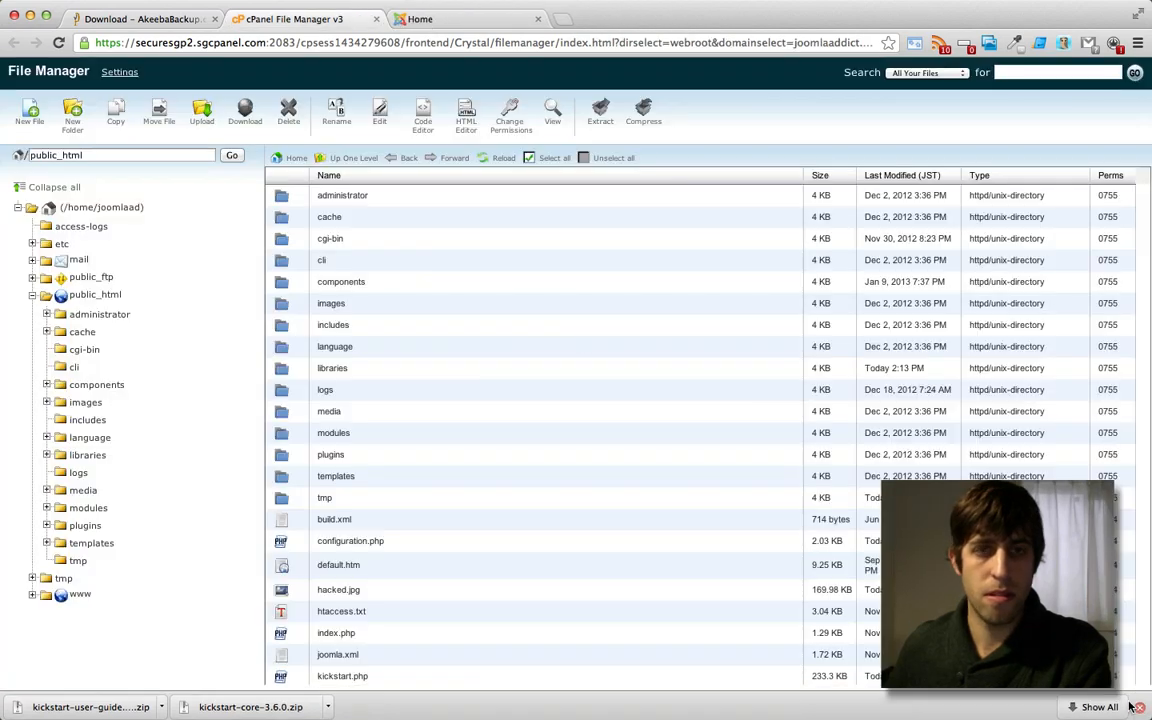
# Upload en-GB.kickstart.ini from kickstart-core-3.6.0 and return to the public_html listing.
pyautogui.click(200, 110)
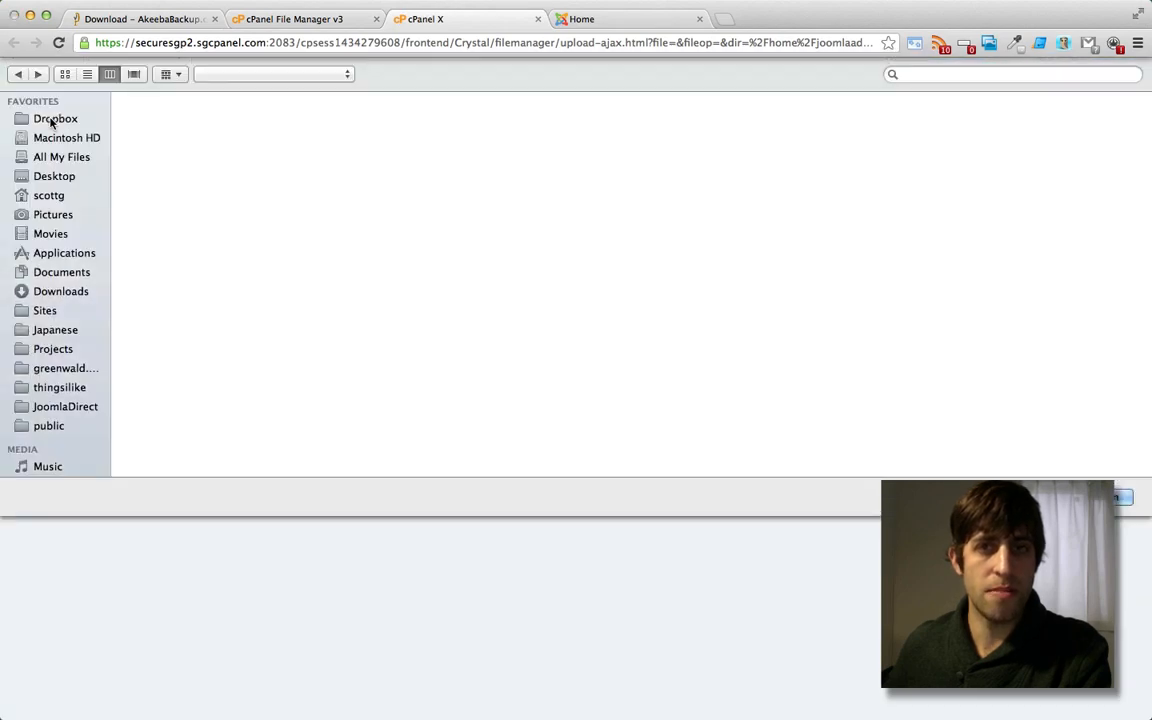
pyautogui.click(60, 292)
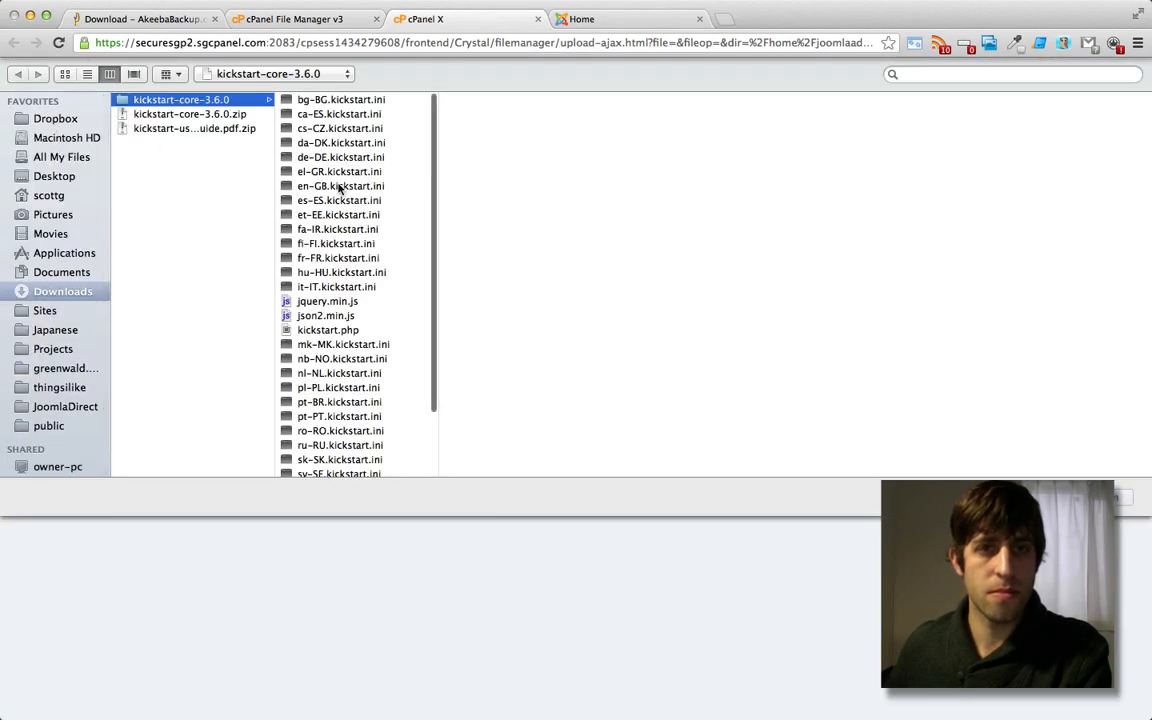
pyautogui.click(336, 186)
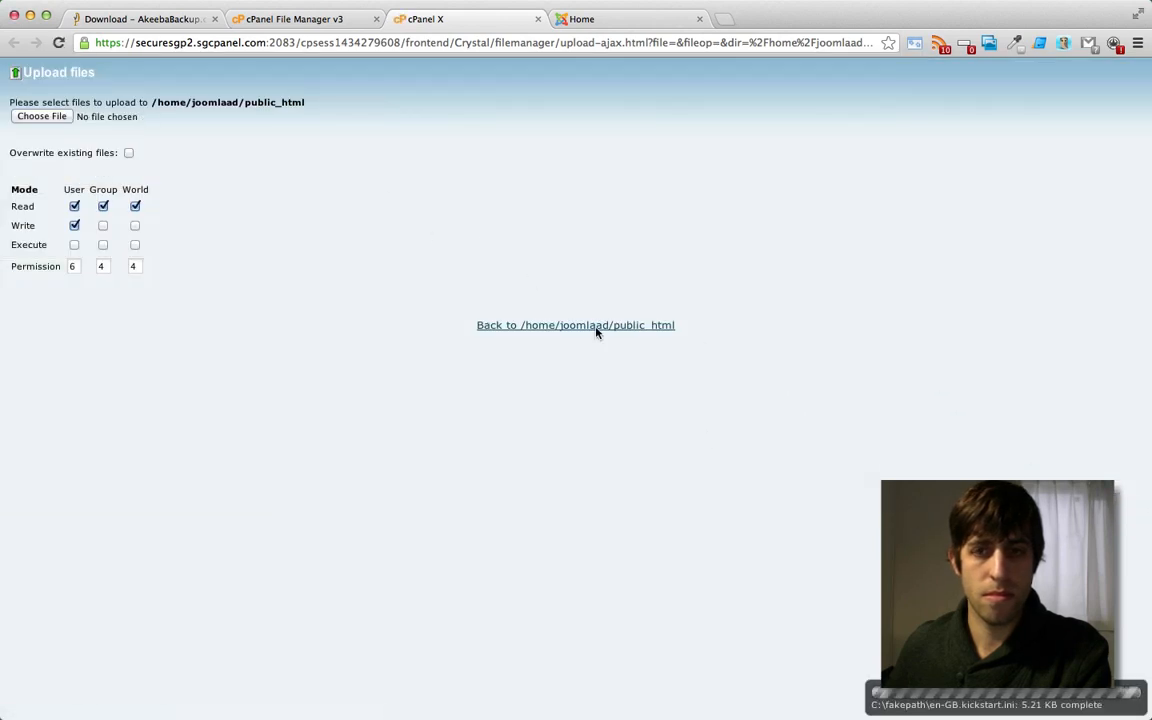
pyautogui.click(576, 324)
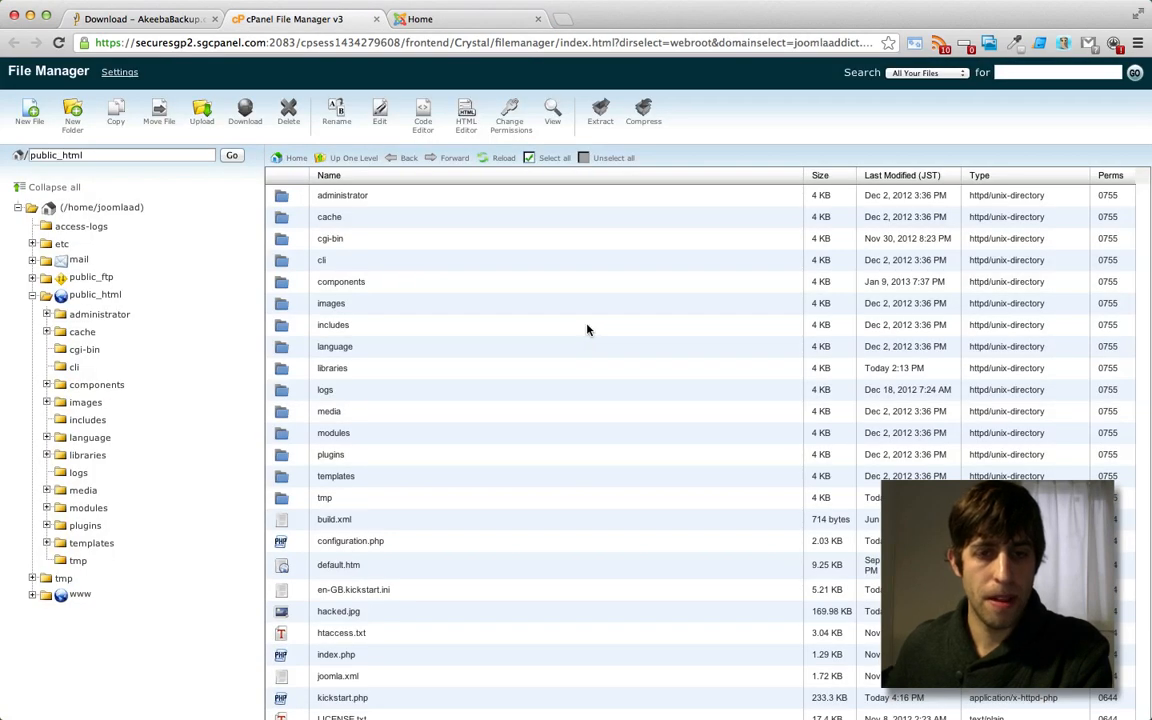
pyautogui.scroll(-3)
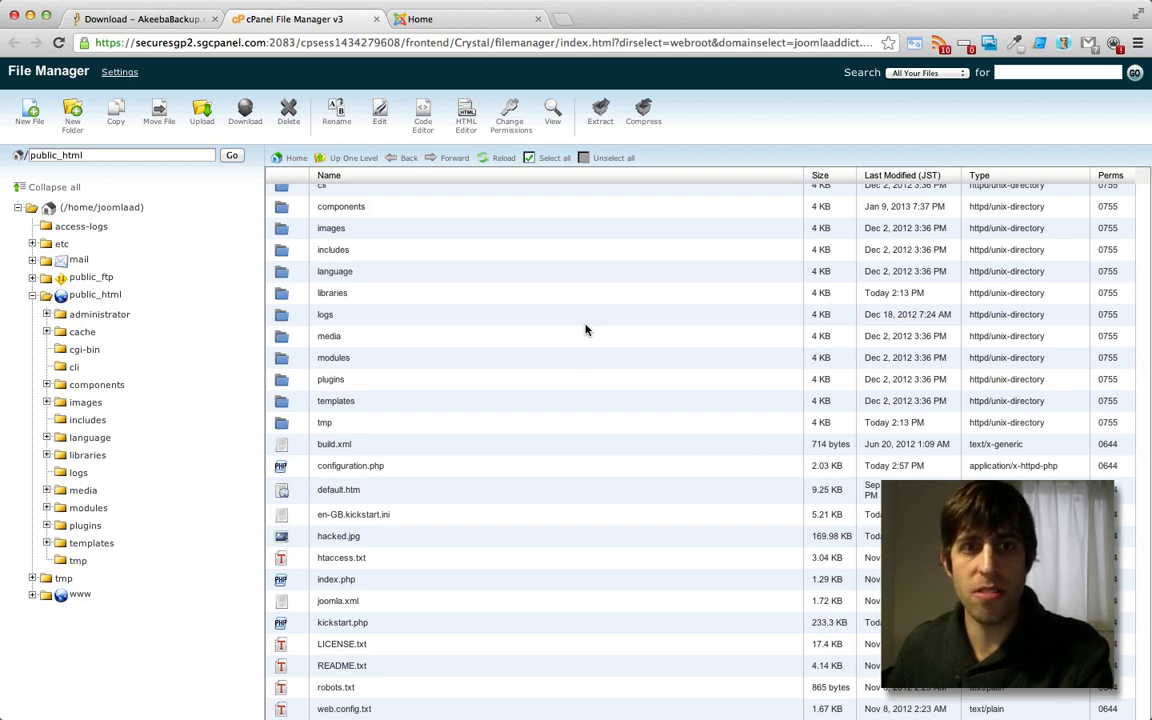
pyautogui.moveTo(128, 312)
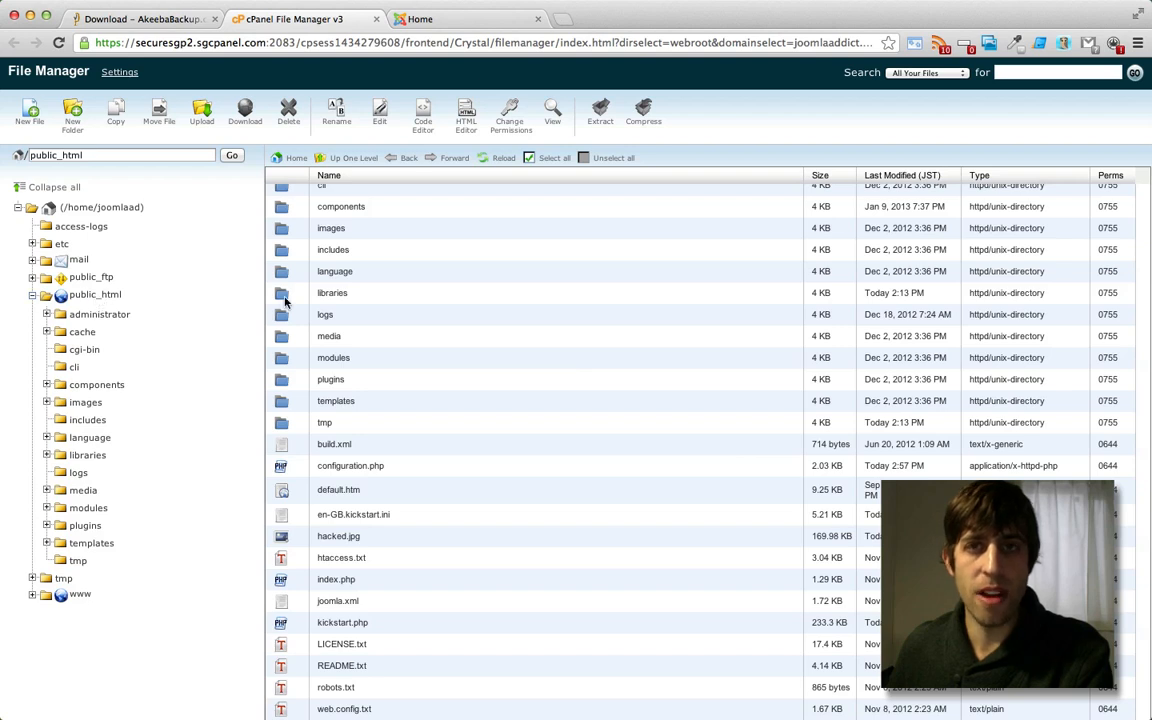
pyautogui.moveTo(492, 516)
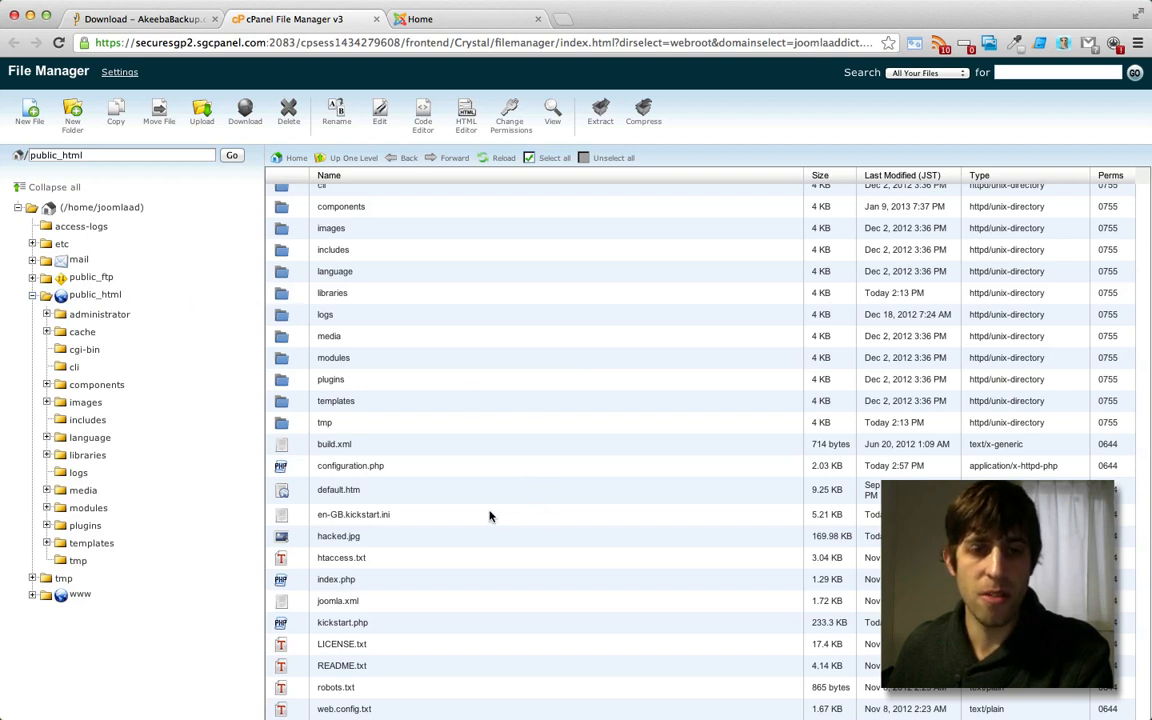
pyautogui.moveTo(388, 616)
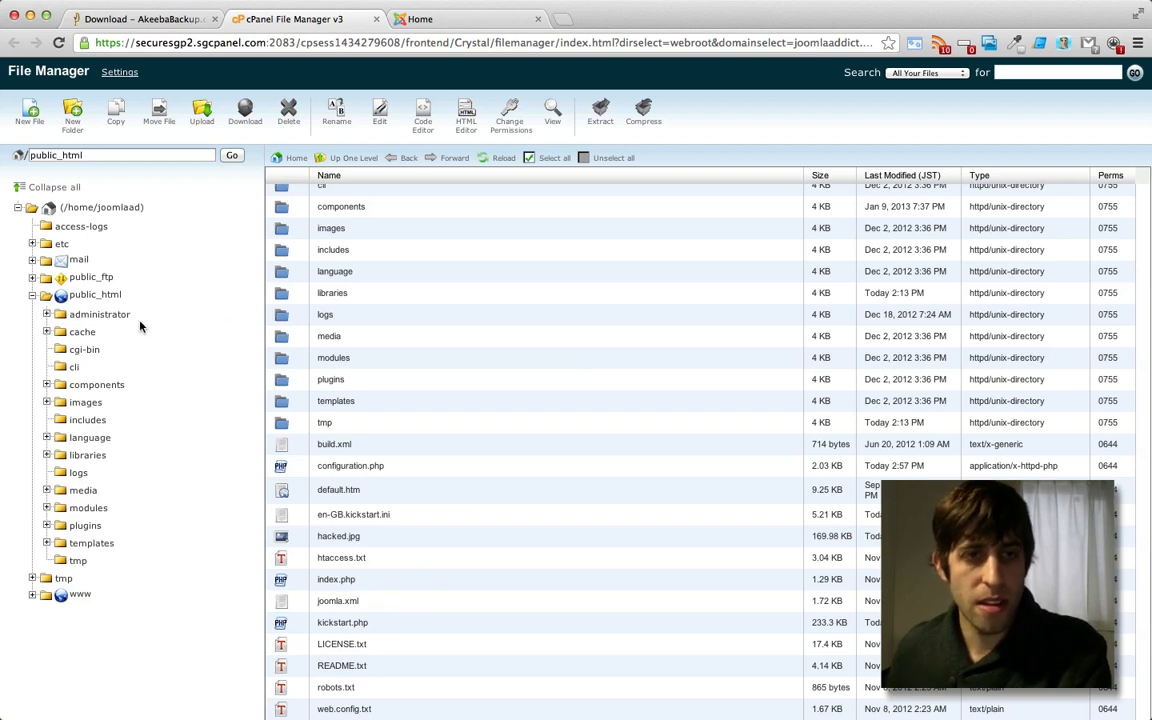
pyautogui.moveTo(96, 318)
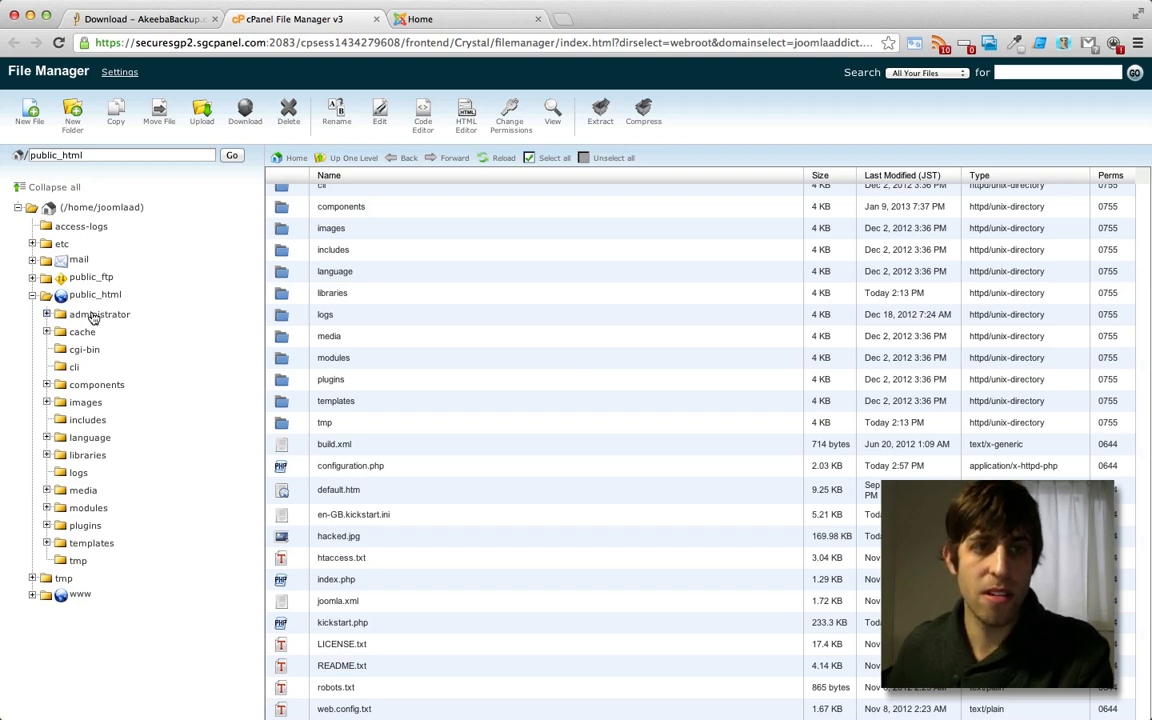
pyautogui.click(96, 314)
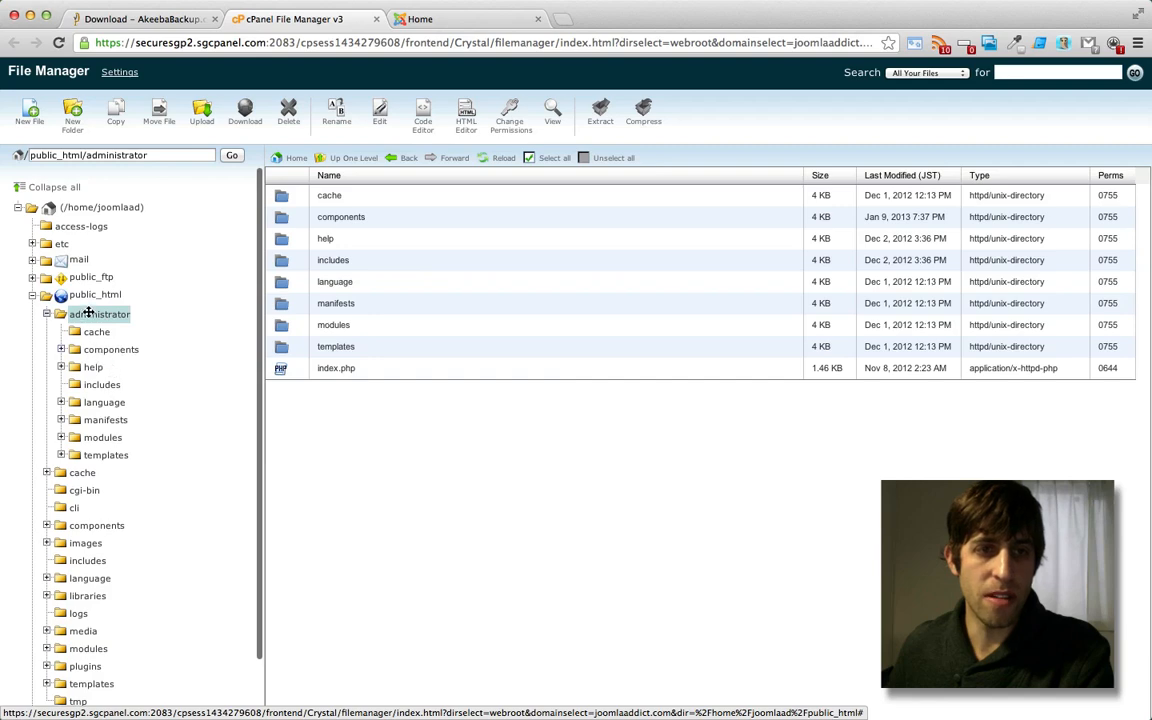
pyautogui.click(110, 348)
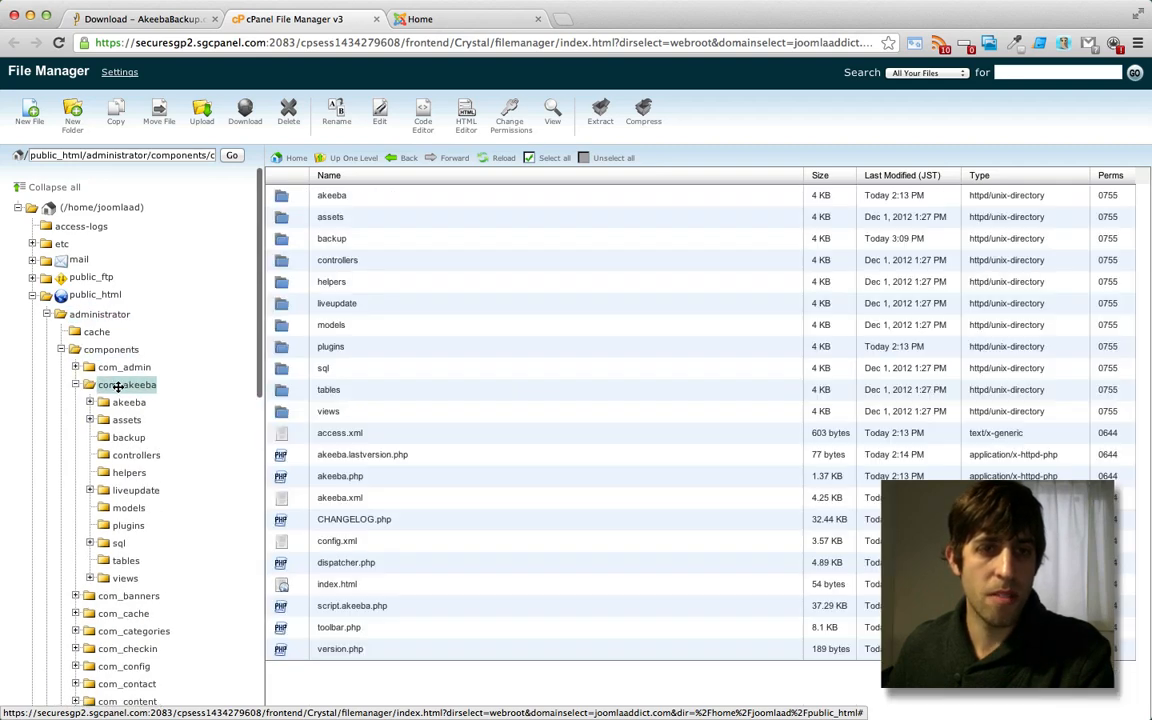
pyautogui.click(128, 436)
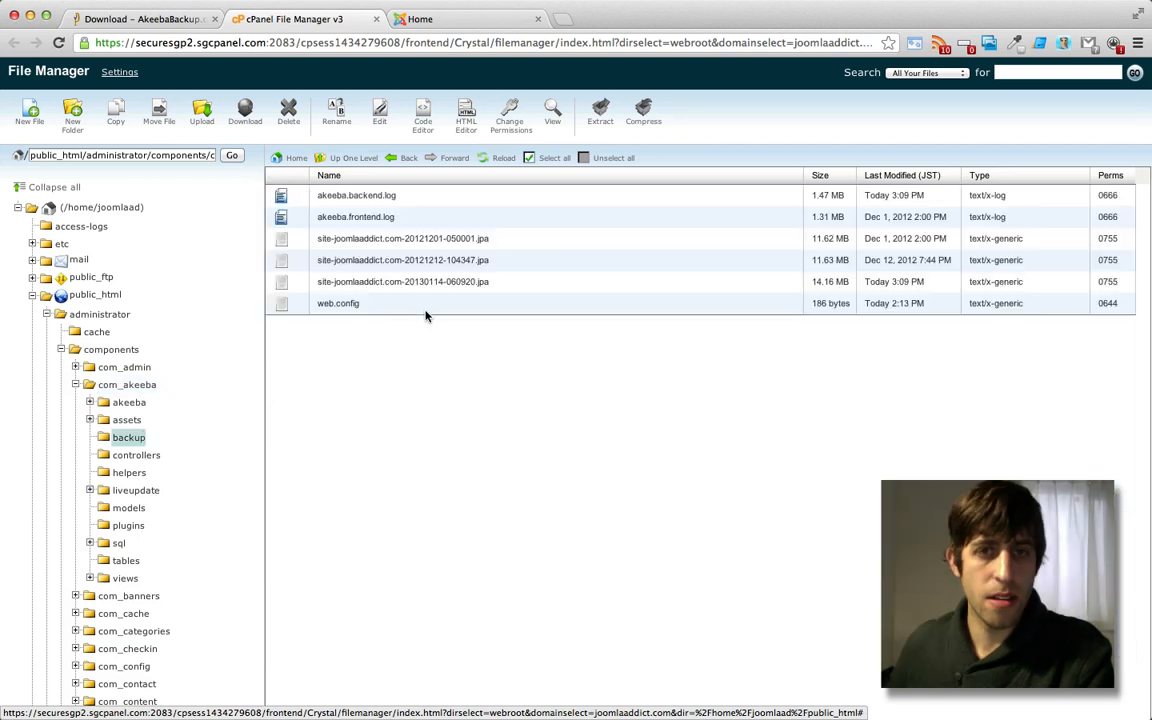
pyautogui.click(404, 280)
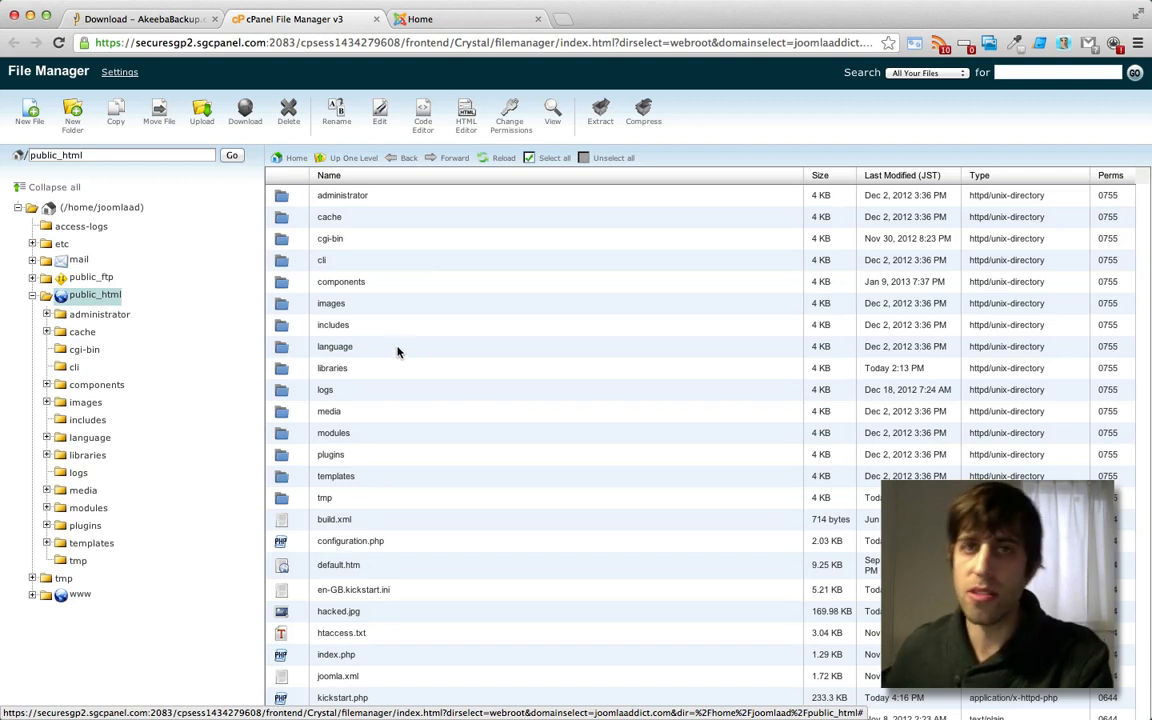
pyautogui.moveTo(564, 16)
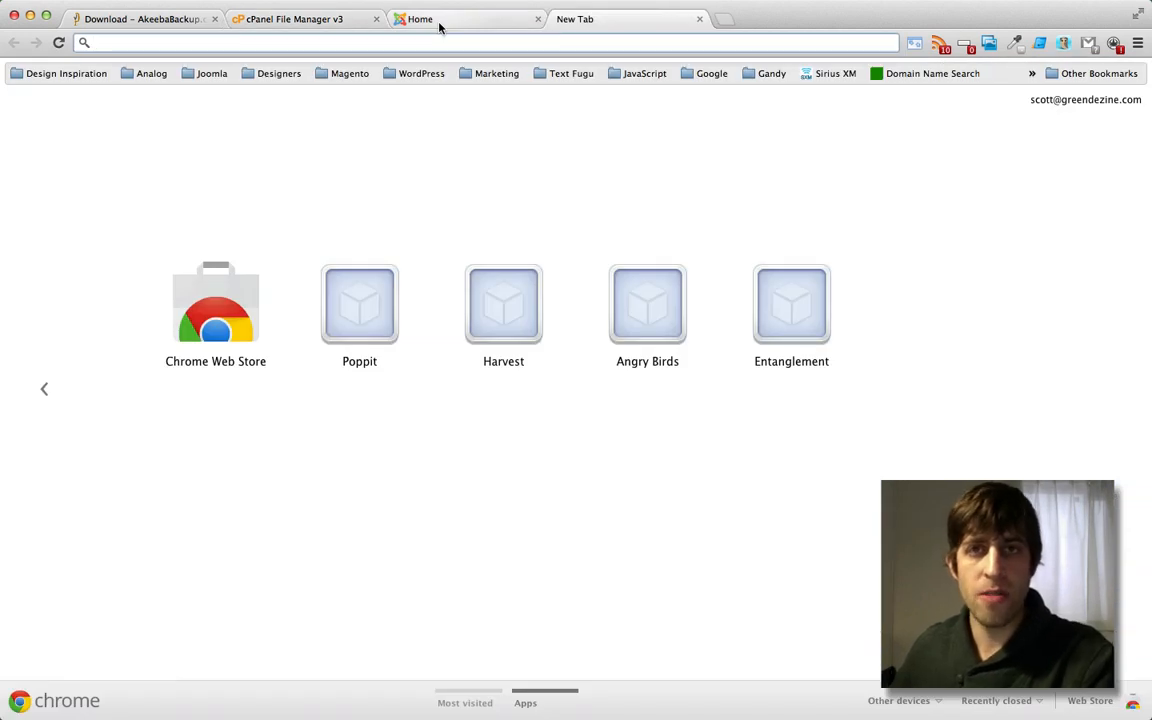
# Navigate a new tab to joomlaaddict.com/kickstart to load Akeeba Kickstart 3.6.0.
pyautogui.write('j')
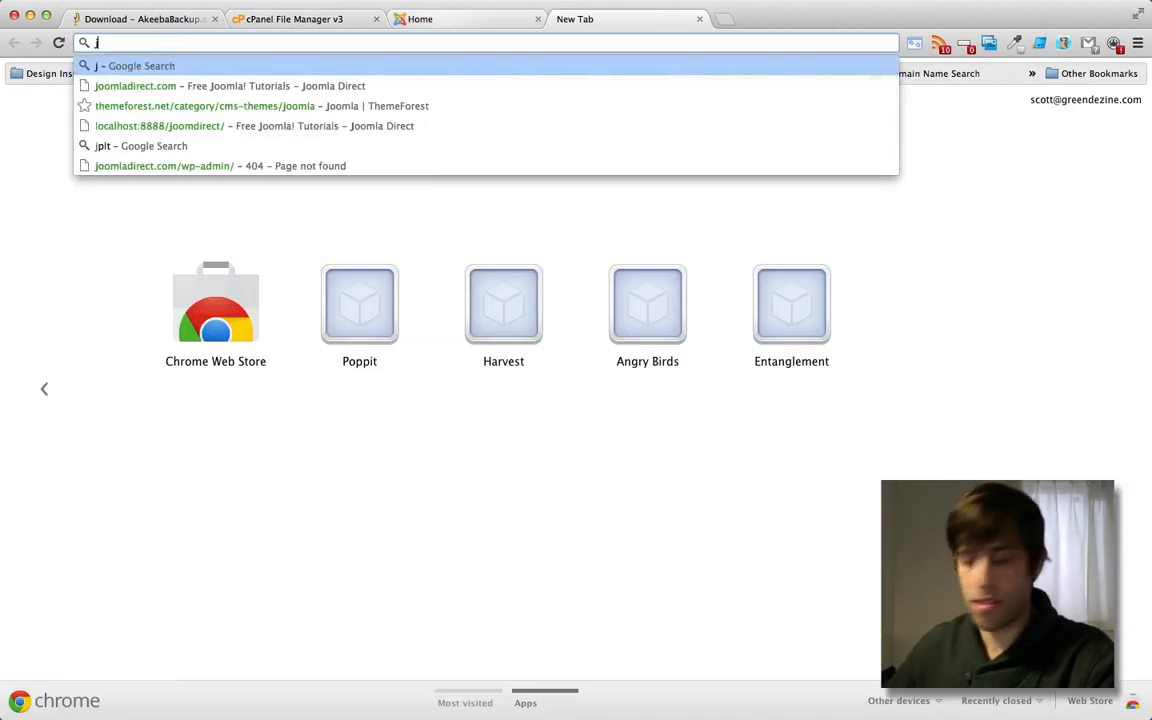
pyautogui.write('j')
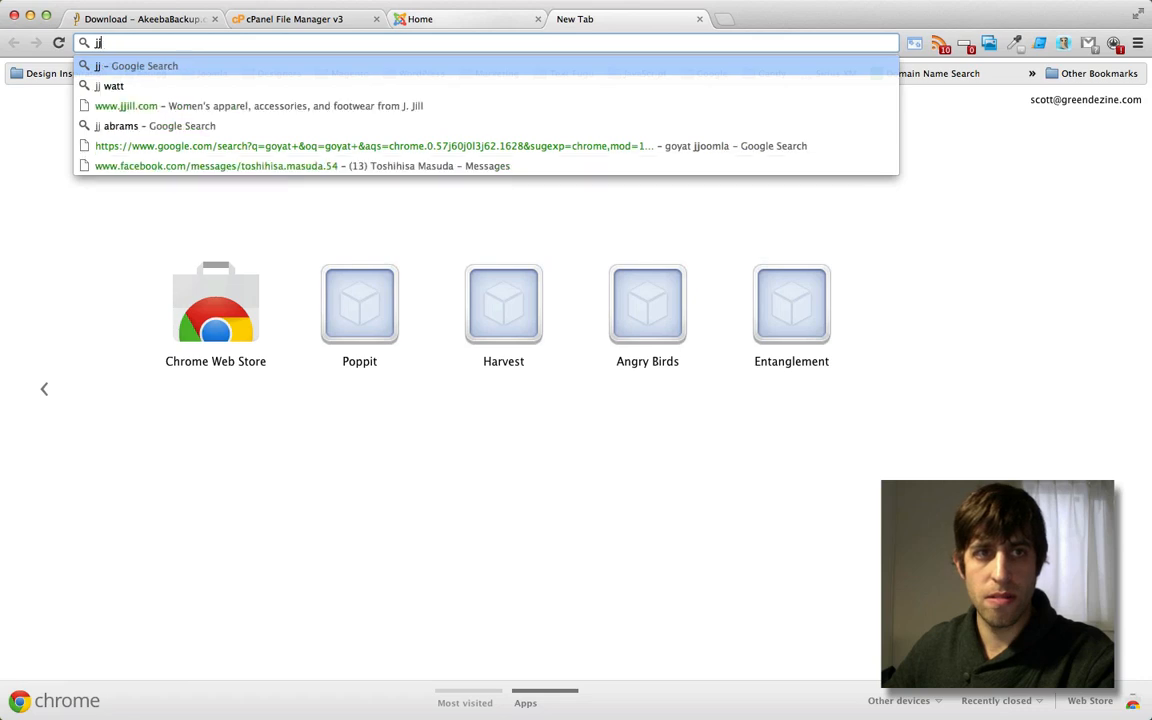
pyautogui.write('joomlaaddict.com')
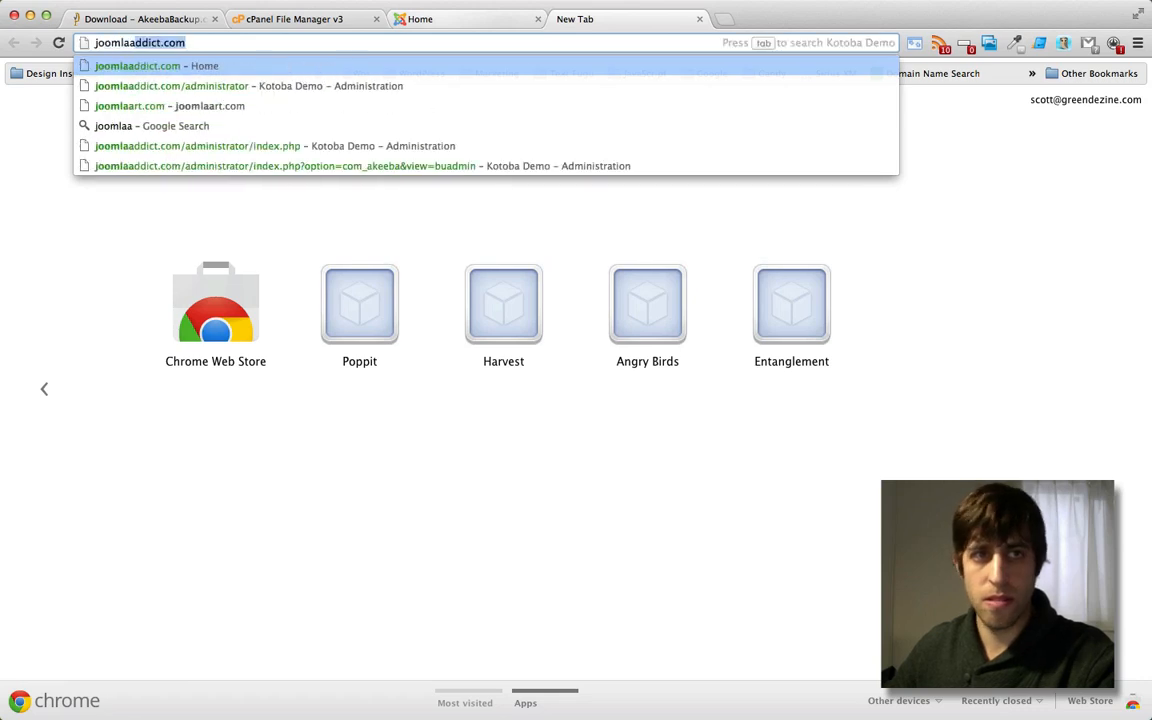
pyautogui.write('/')
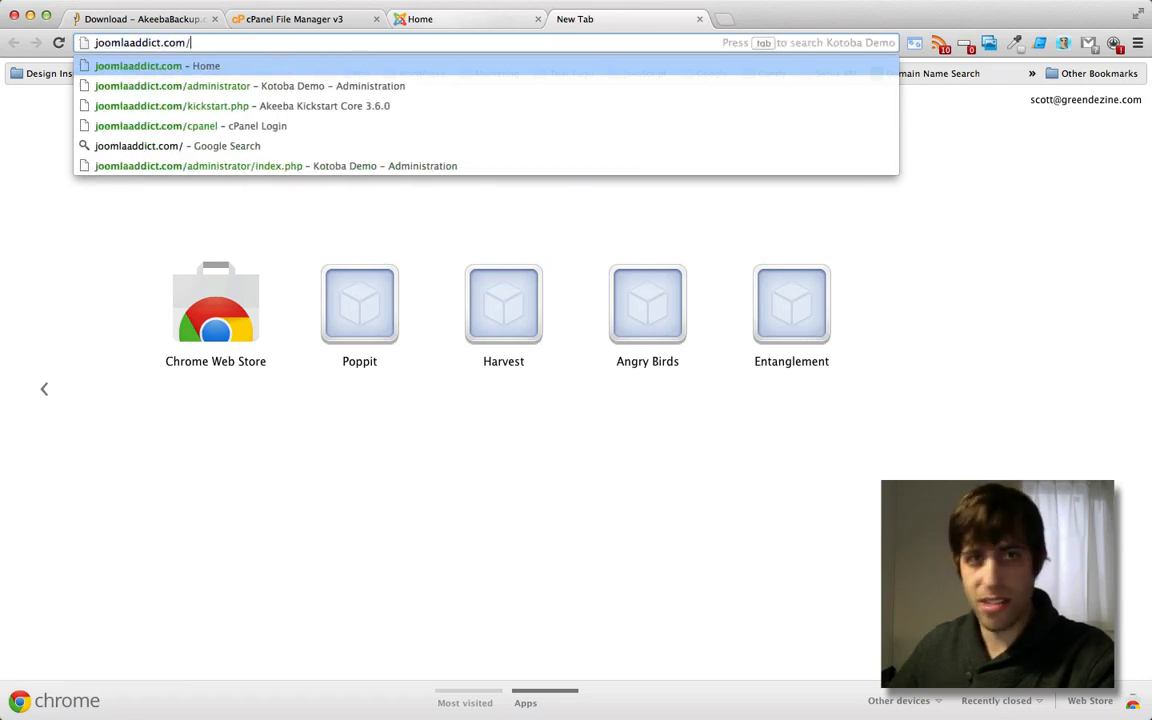
pyautogui.write('kickstart.php')
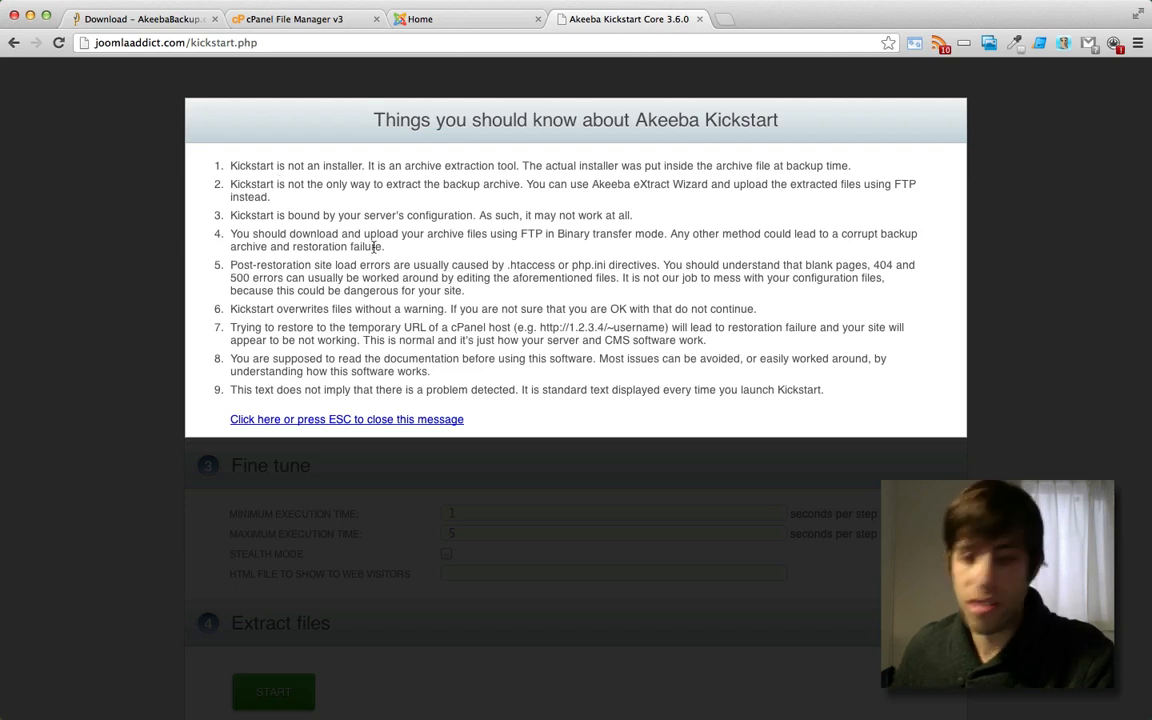
# Select site-joomlaaddict.com-20130114-060920.jpa, keep writing files directly, and start extraction.
pyautogui.click(346, 420)
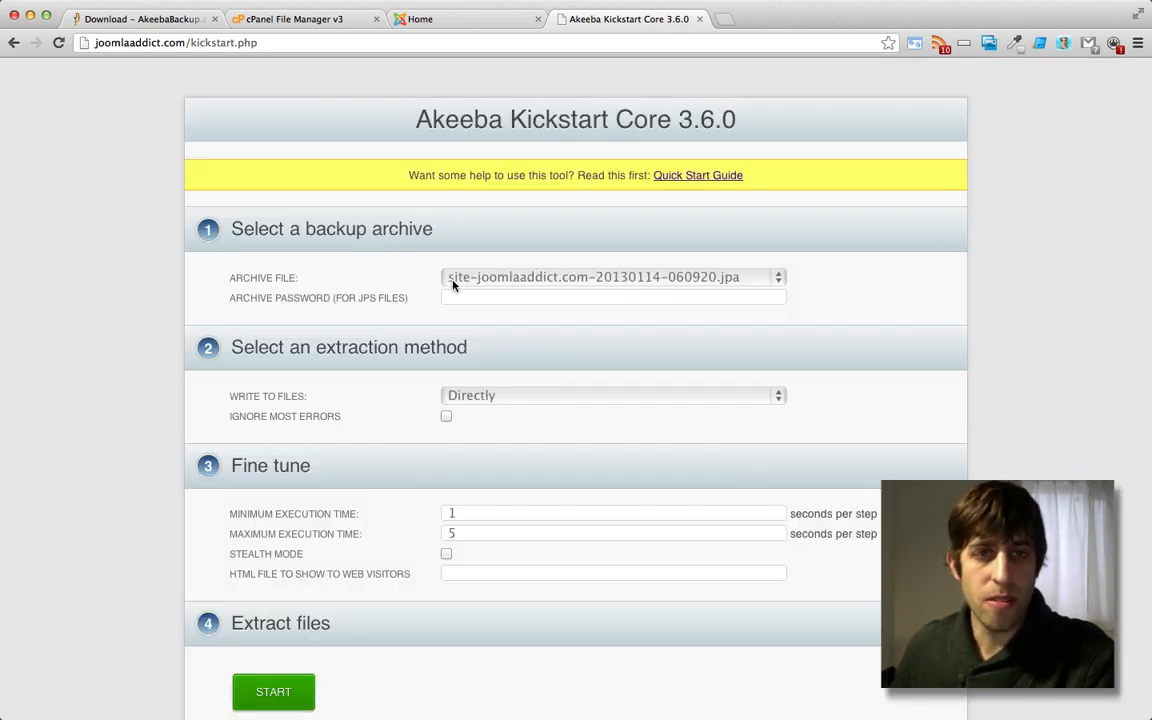
pyautogui.click(612, 276)
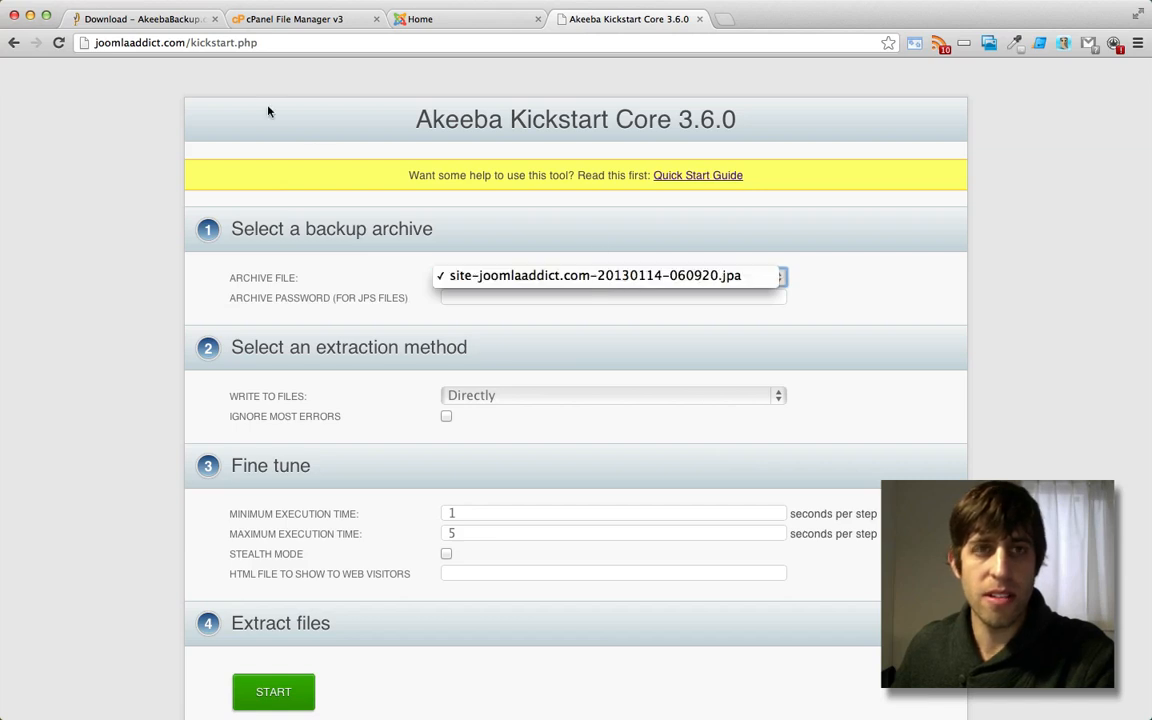
pyautogui.click(610, 276)
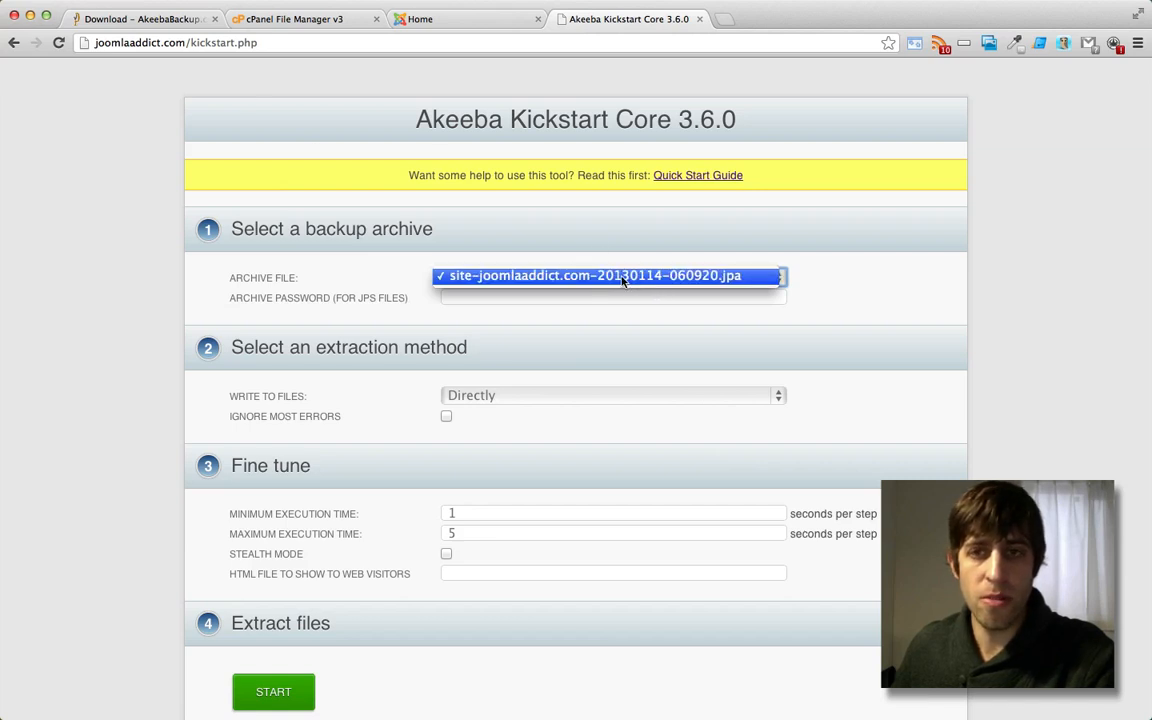
pyautogui.click(612, 278)
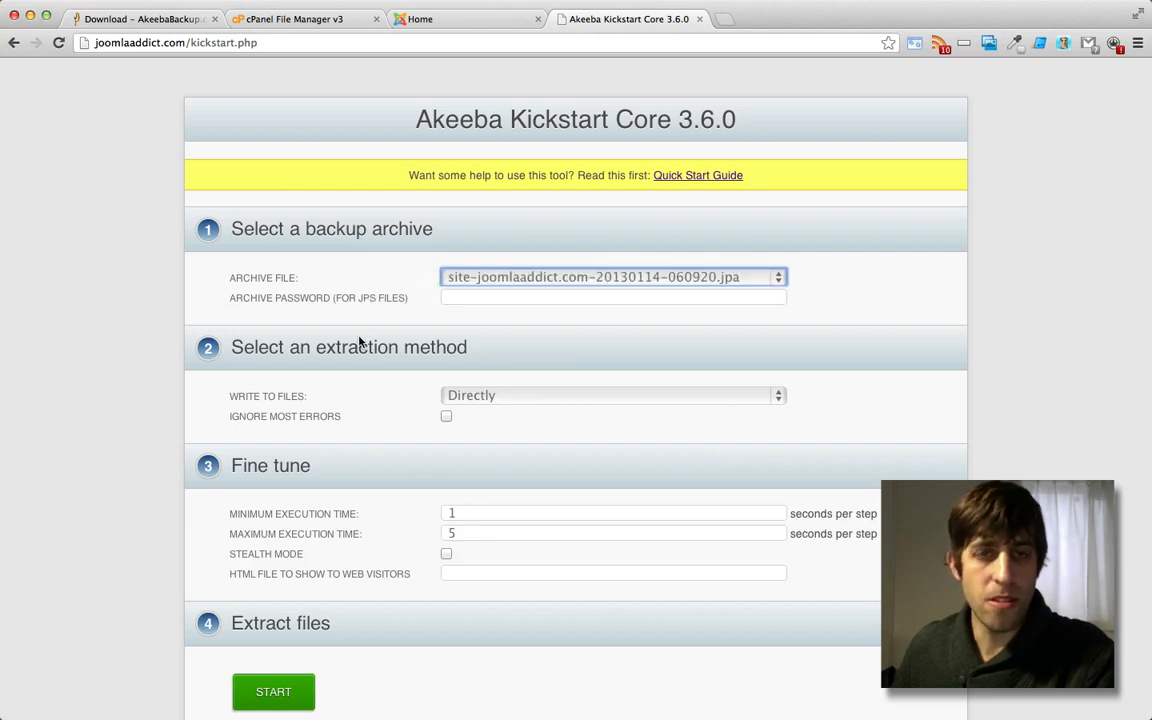
pyautogui.click(612, 296)
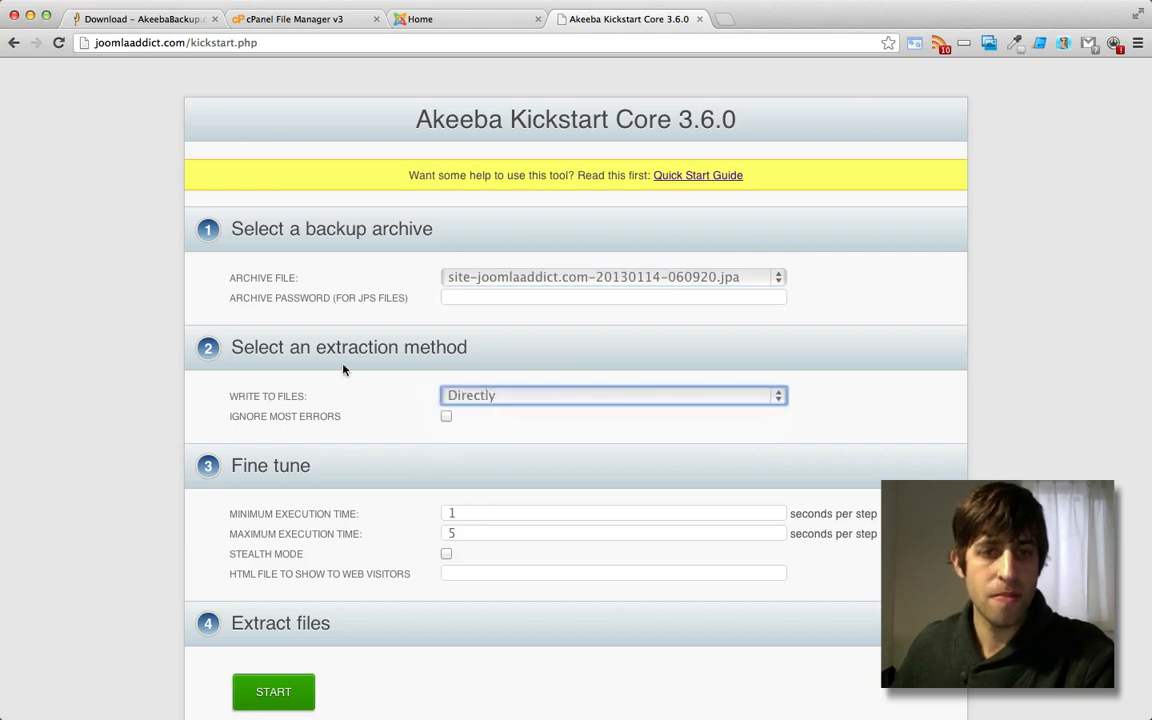
pyautogui.scroll(-3)
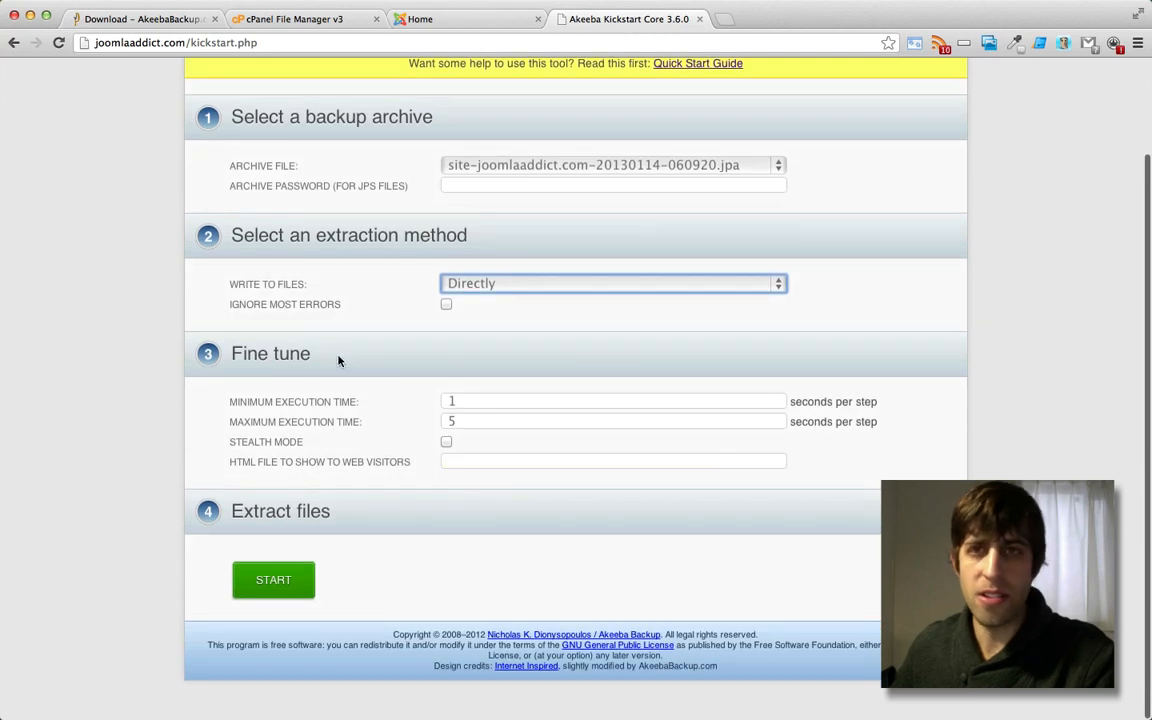
pyautogui.moveTo(290, 580)
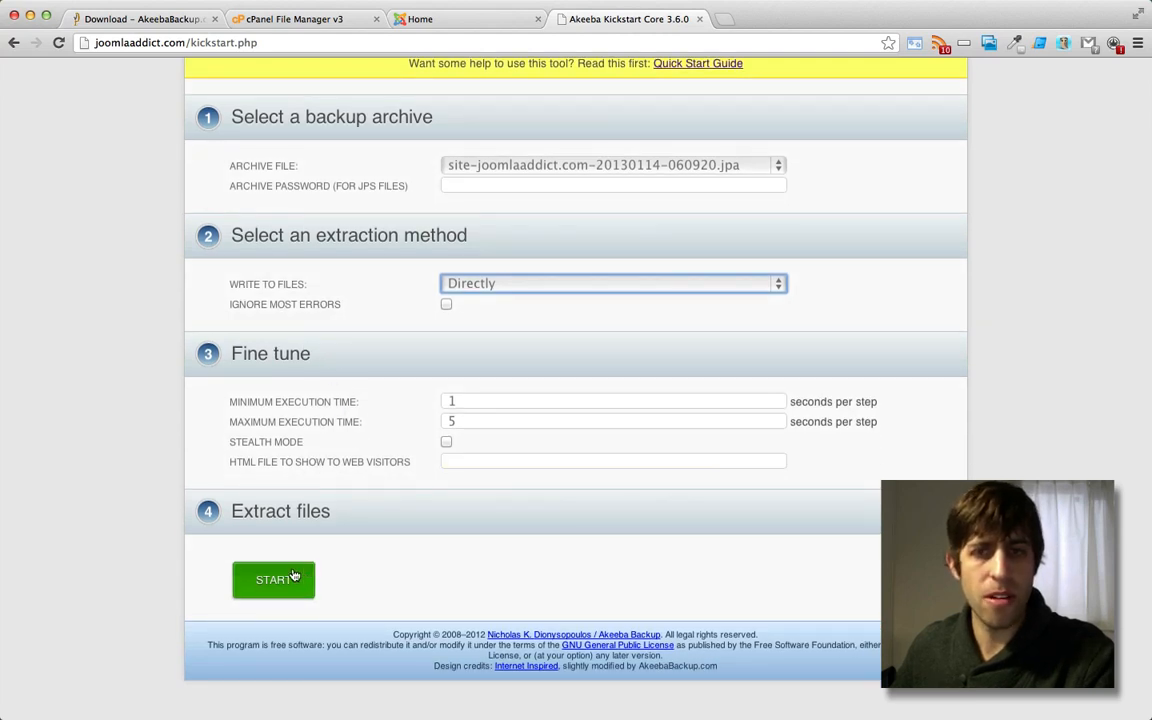
pyautogui.click(272, 580)
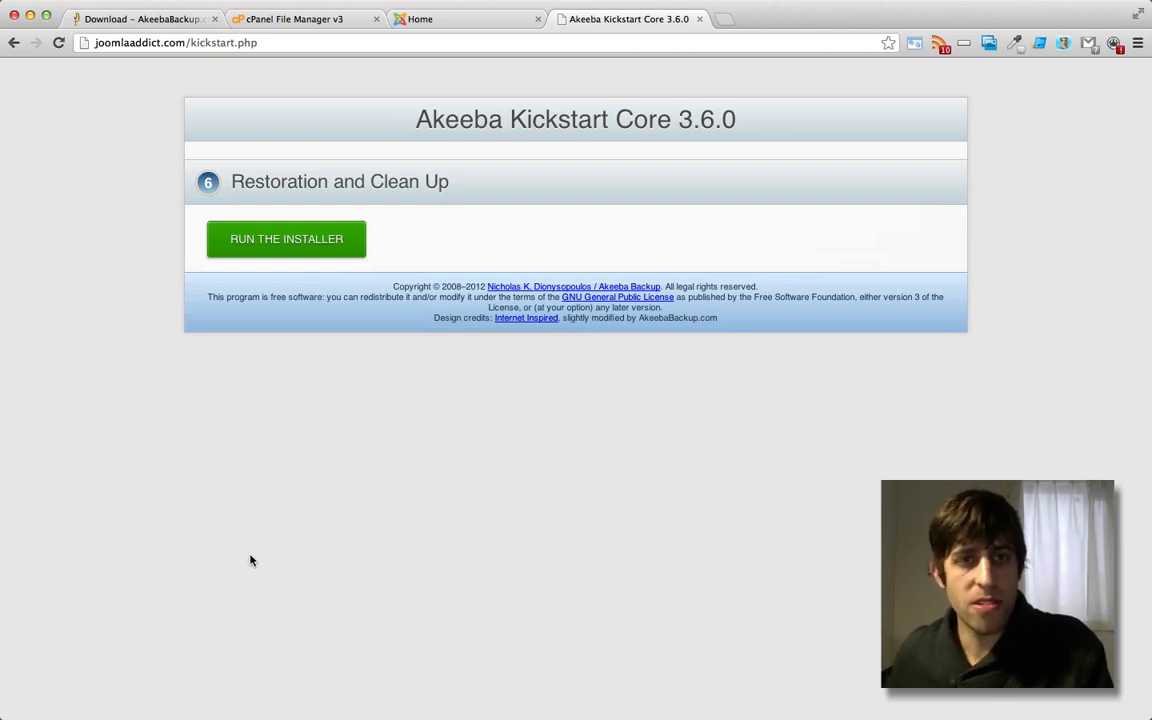
pyautogui.moveTo(204, 248)
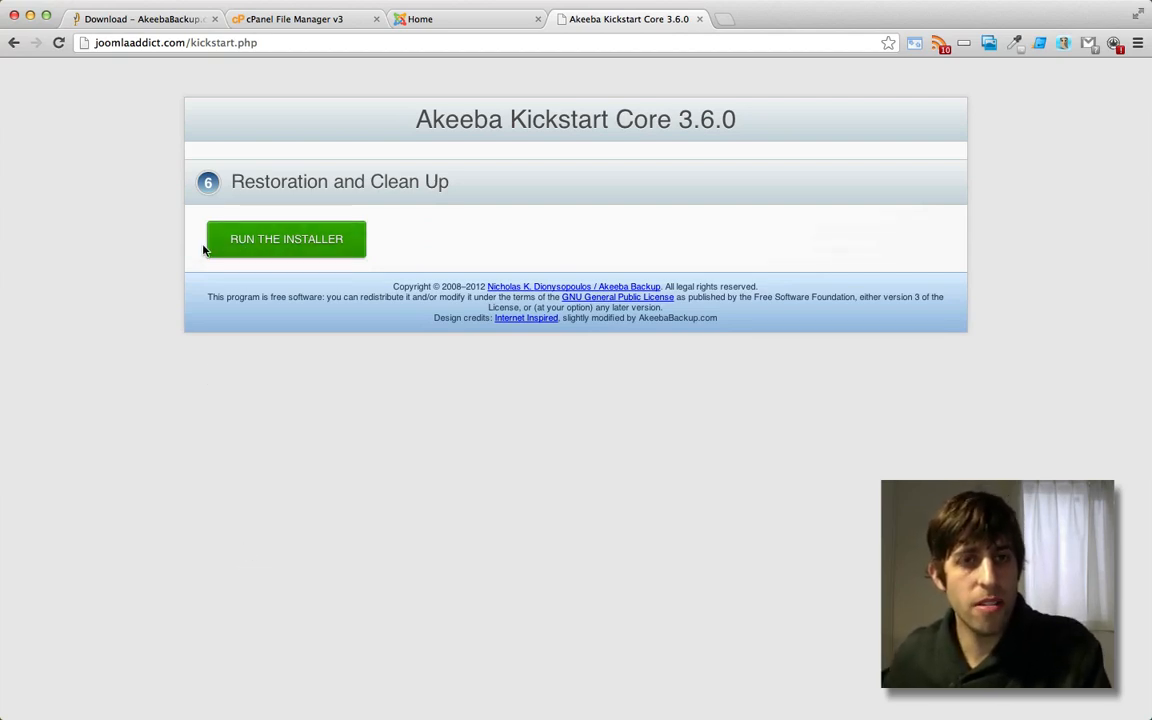
# Run the installer from Kickstart's Restoration and Clean Up page.
pyautogui.click(288, 238)
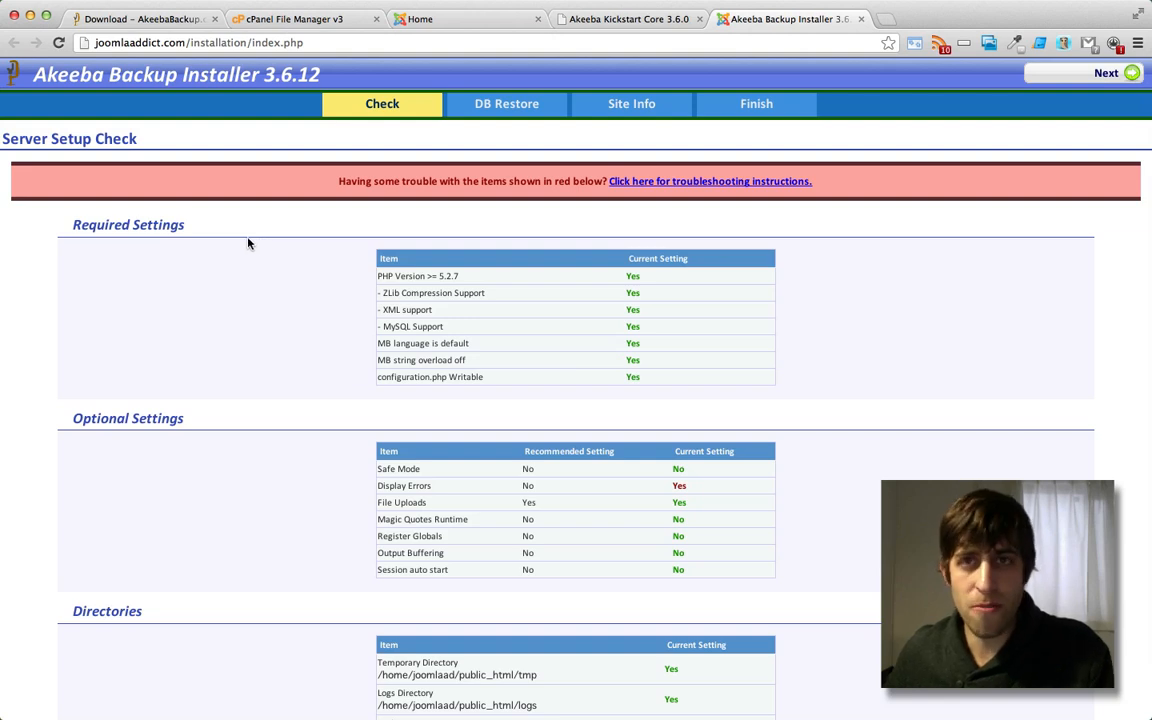
pyautogui.scroll(-3)
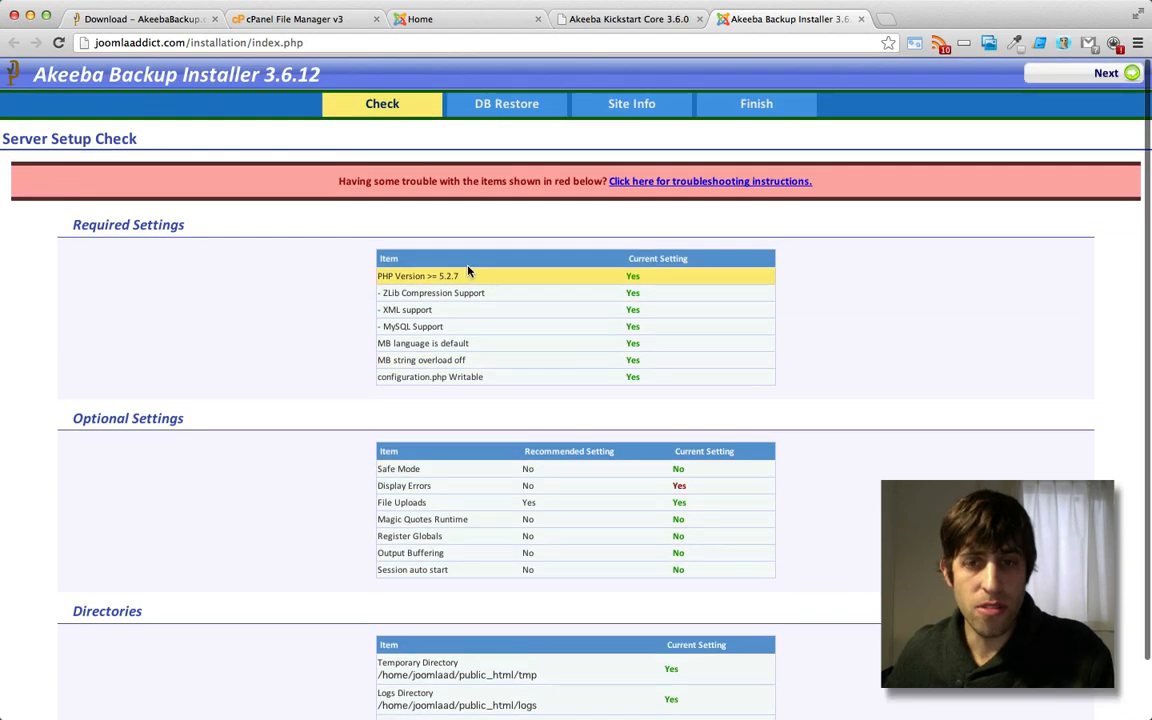
pyautogui.moveTo(380, 232)
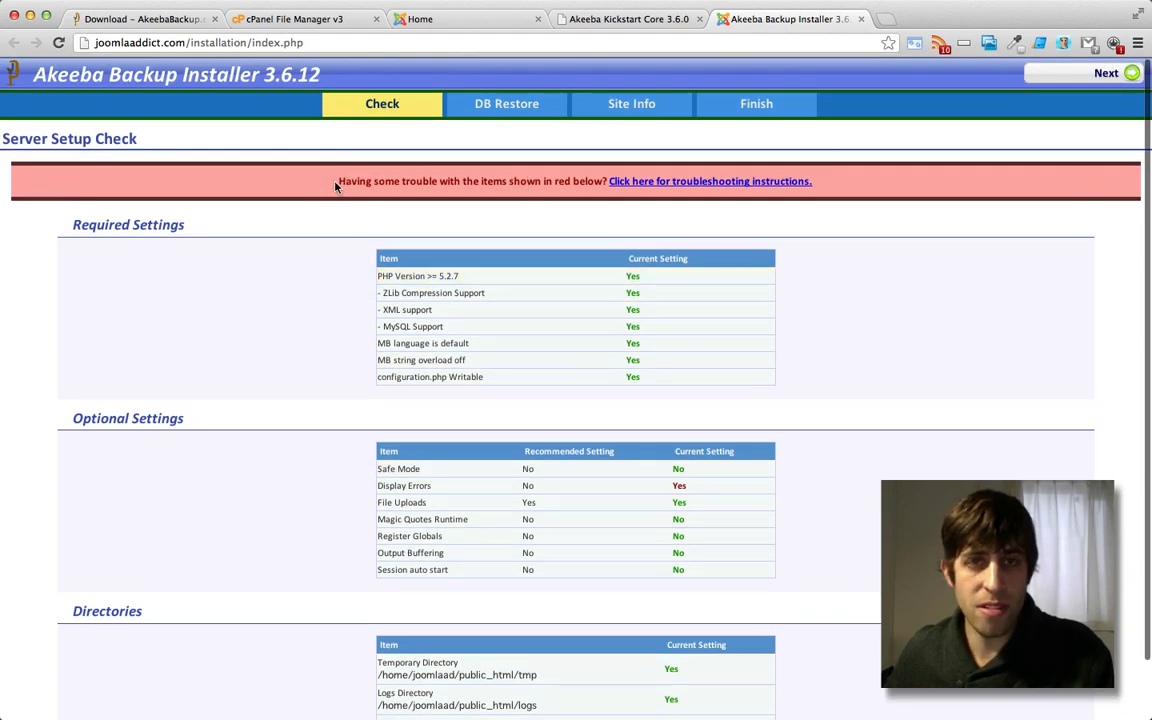
pyautogui.moveTo(656, 188)
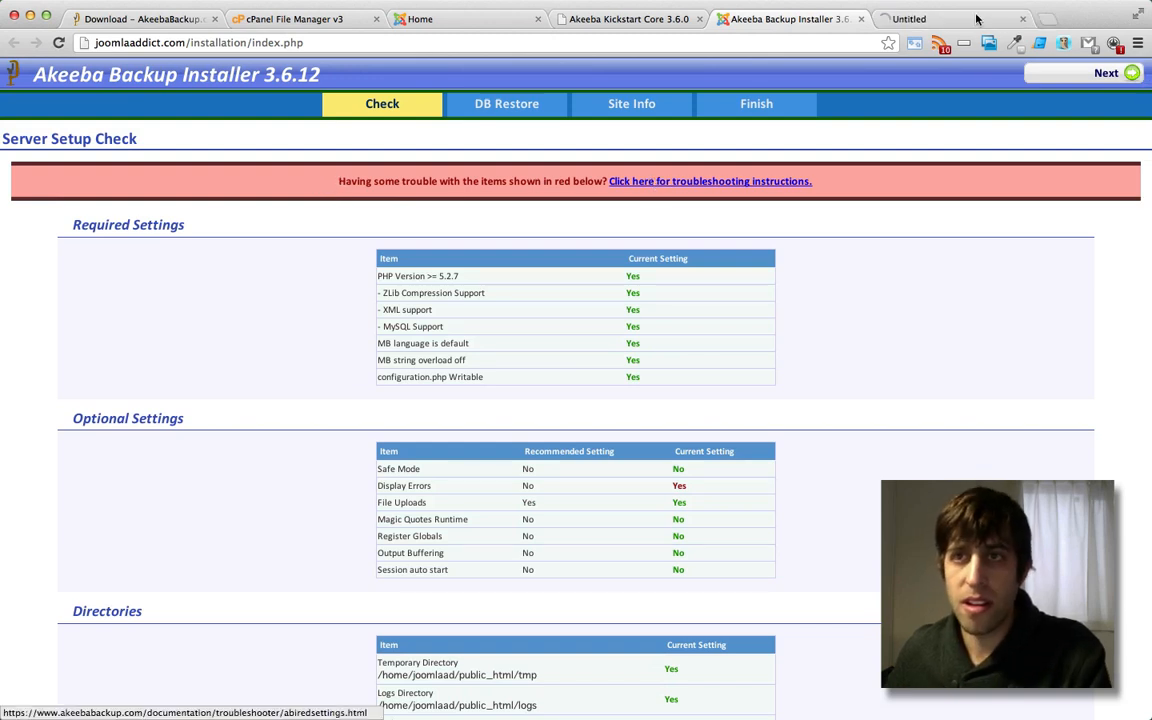
pyautogui.click(710, 180)
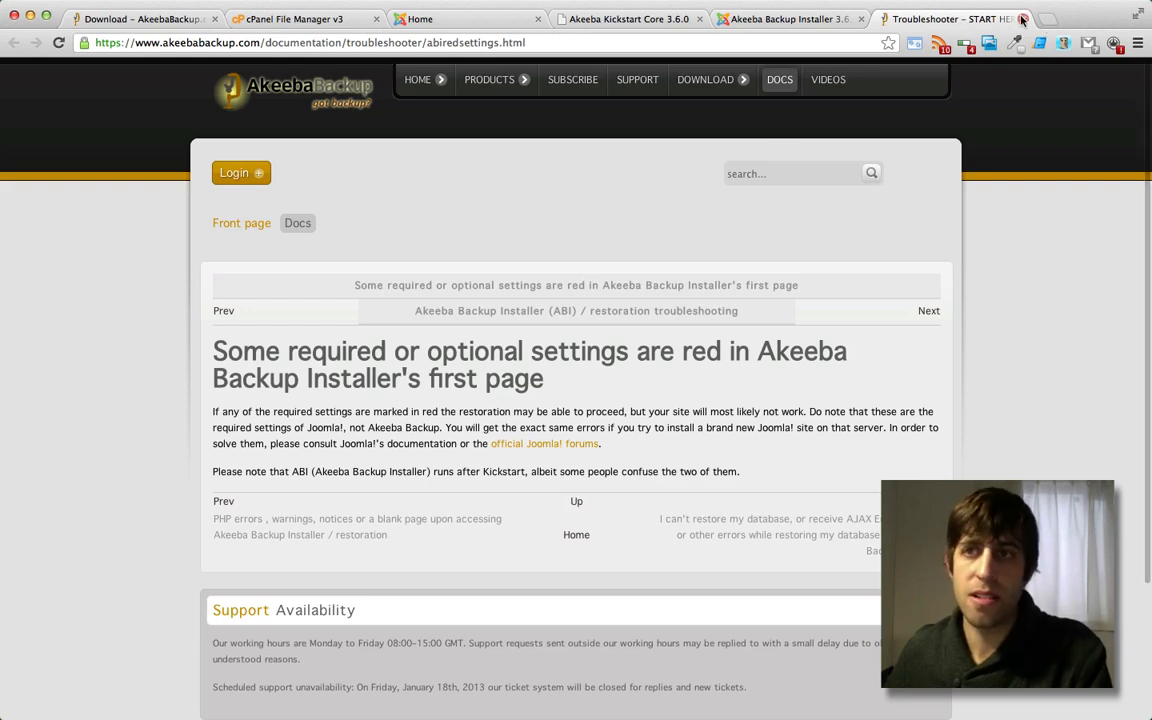
pyautogui.moveTo(996, 18)
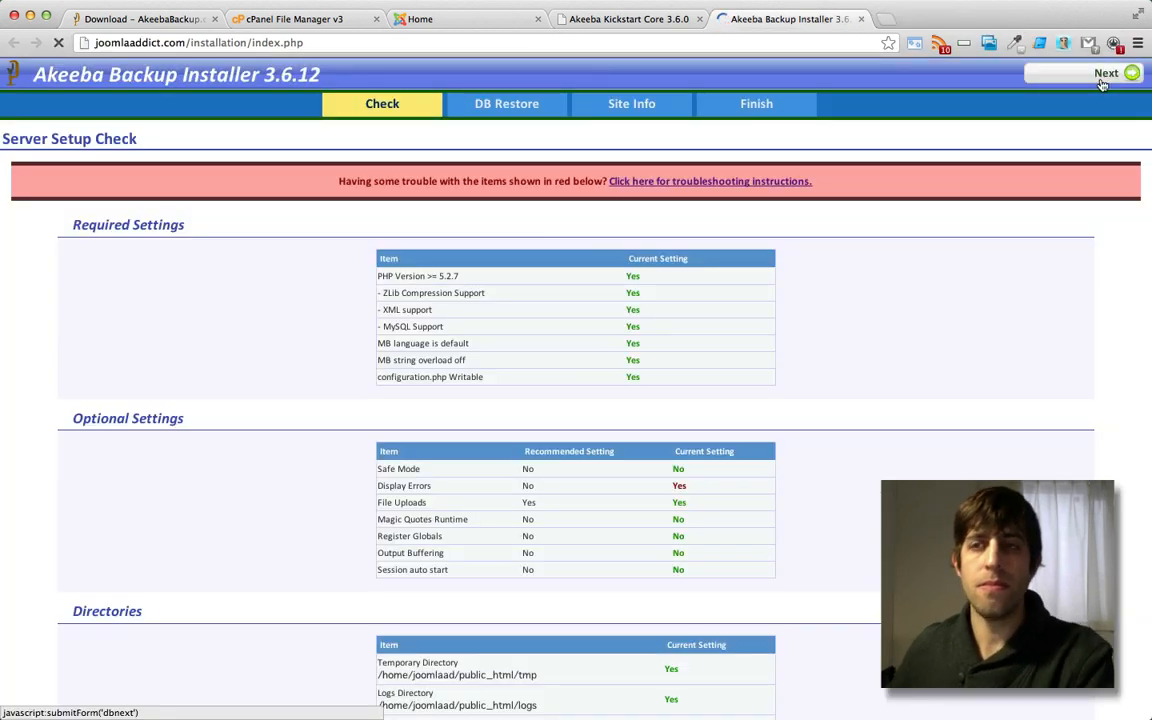
# Proceed to the database restore step and set the database type to mysqli.
pyautogui.click(1100, 72)
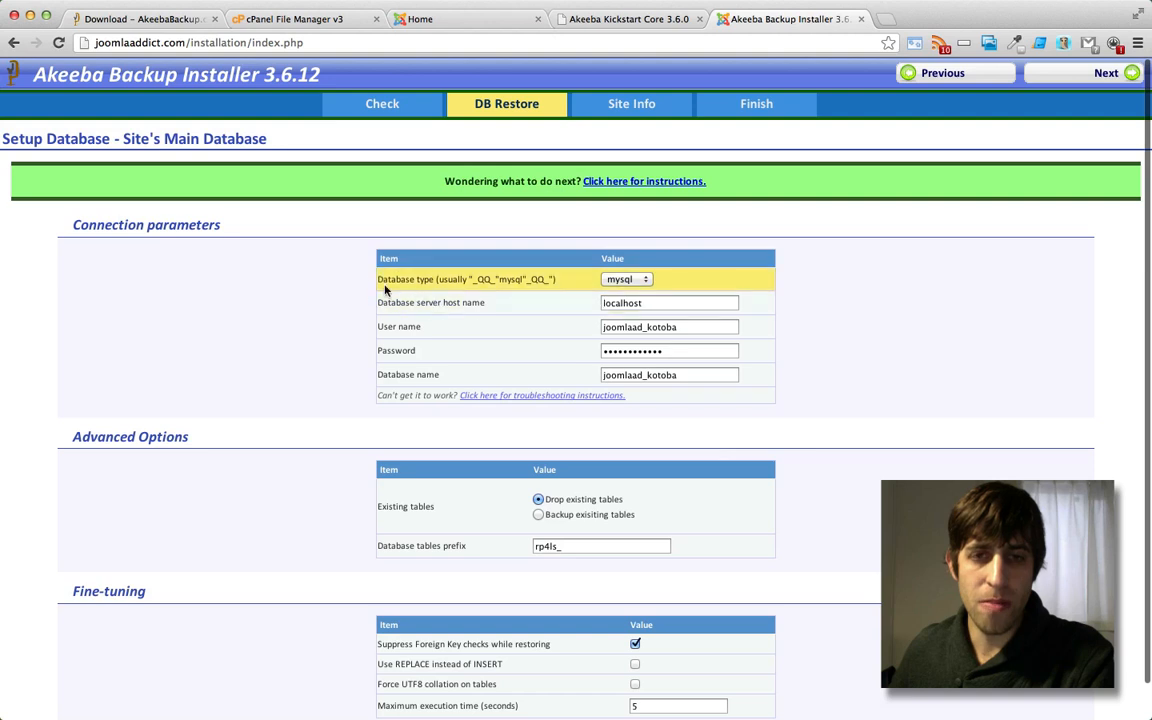
pyautogui.moveTo(372, 252)
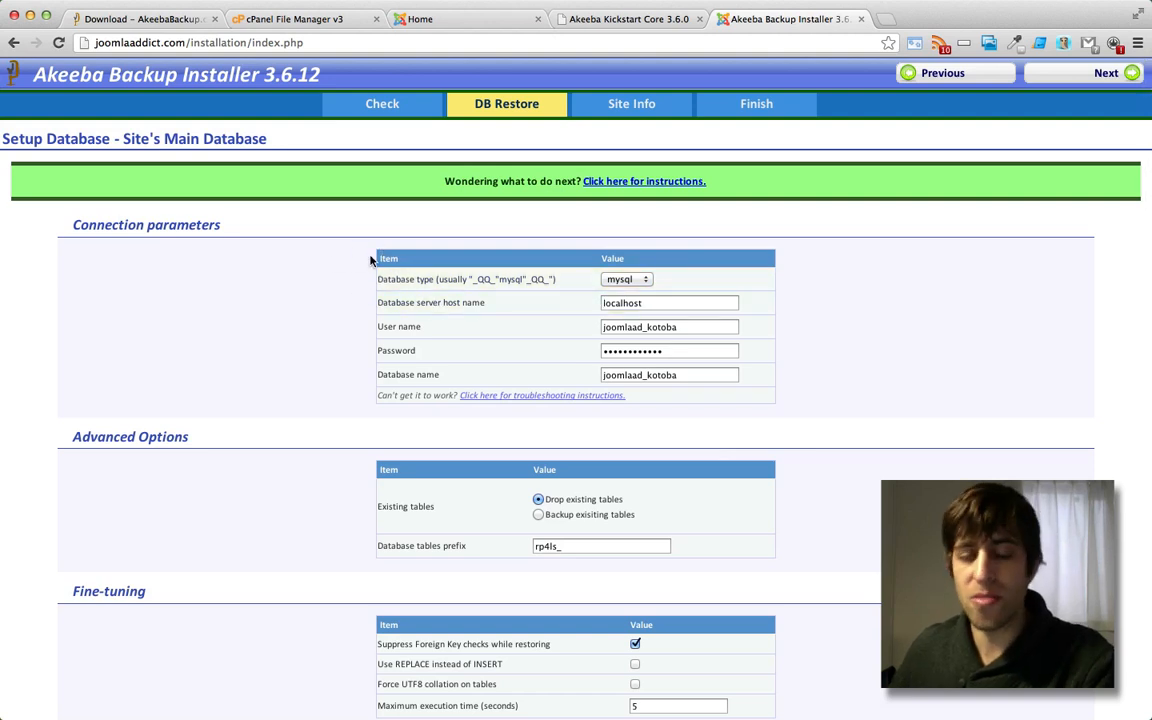
pyautogui.scroll(-3)
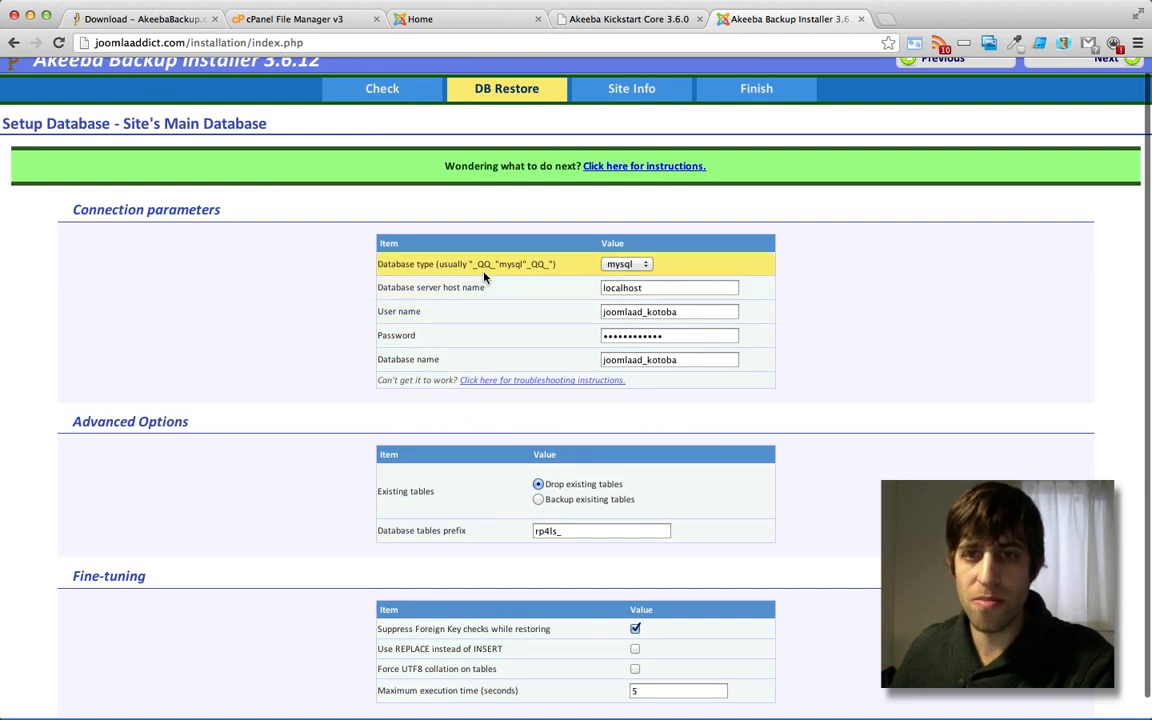
pyautogui.scroll(-3)
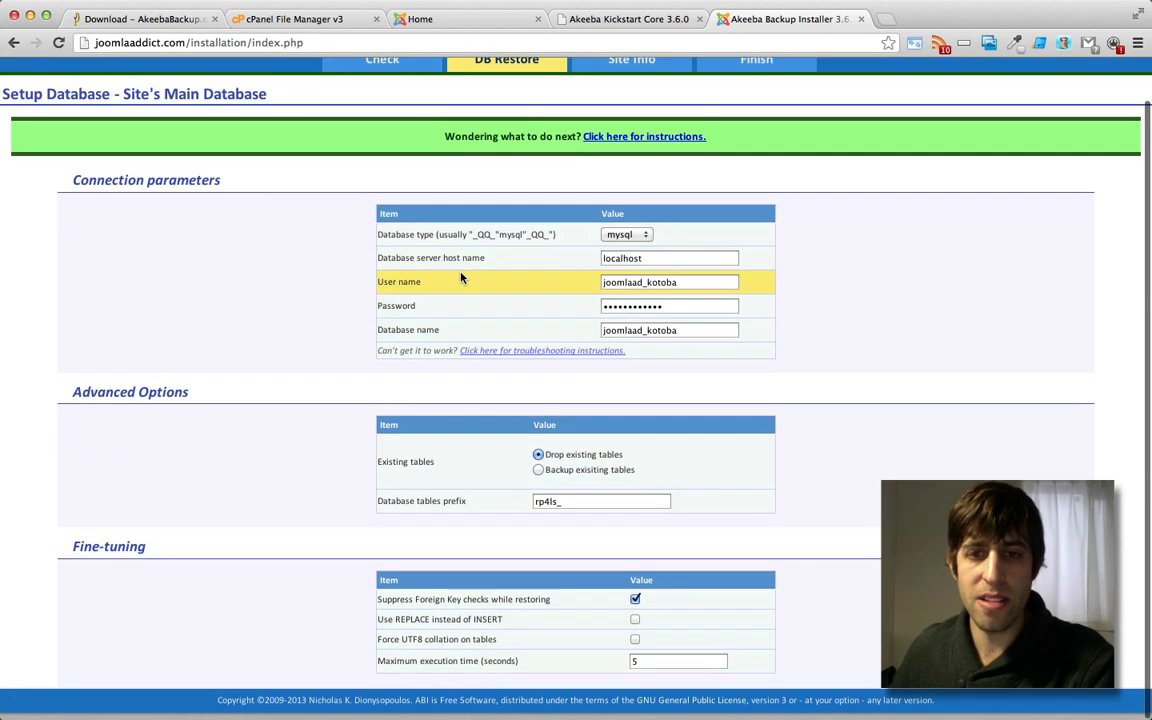
pyautogui.click(624, 234)
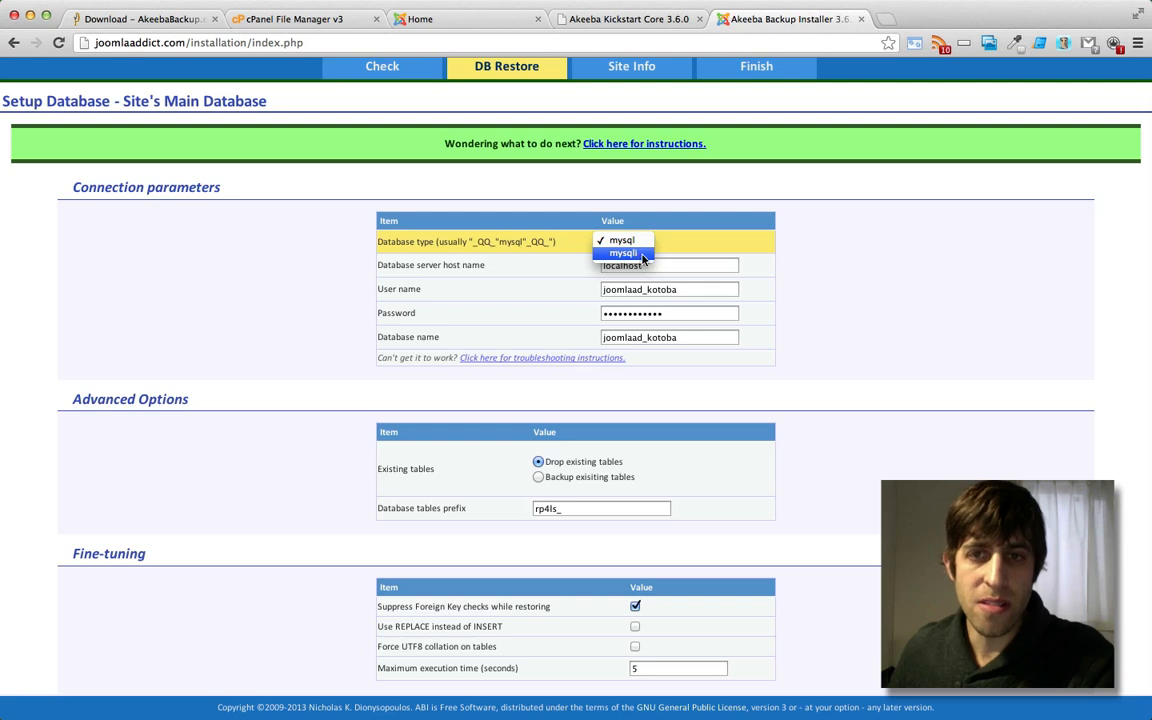
pyautogui.click(624, 252)
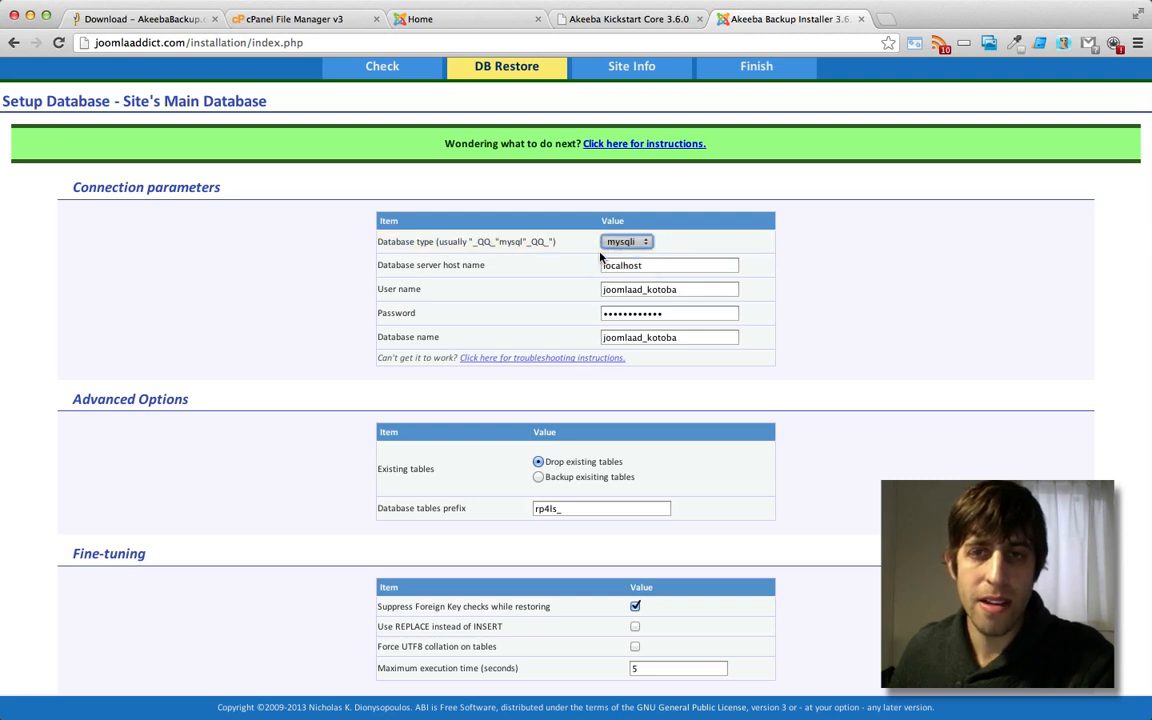
pyautogui.moveTo(948, 252)
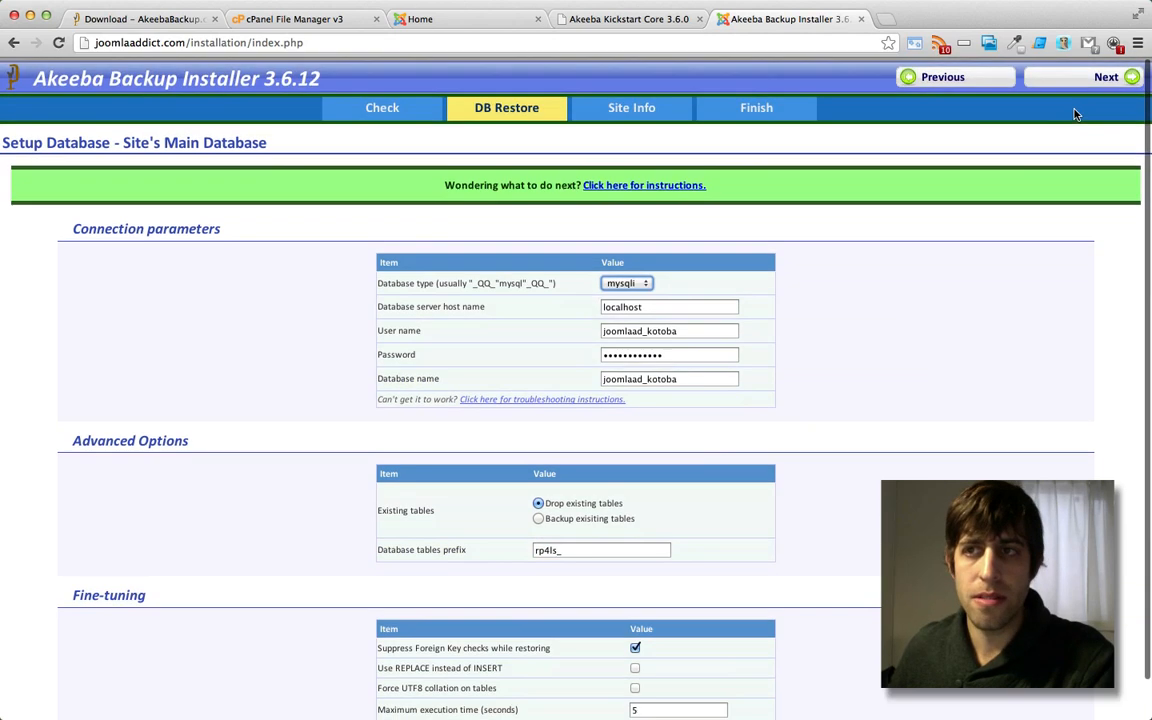
# Restore the site's main database to 100% and continue to Site Setup.
pyautogui.click(1096, 74)
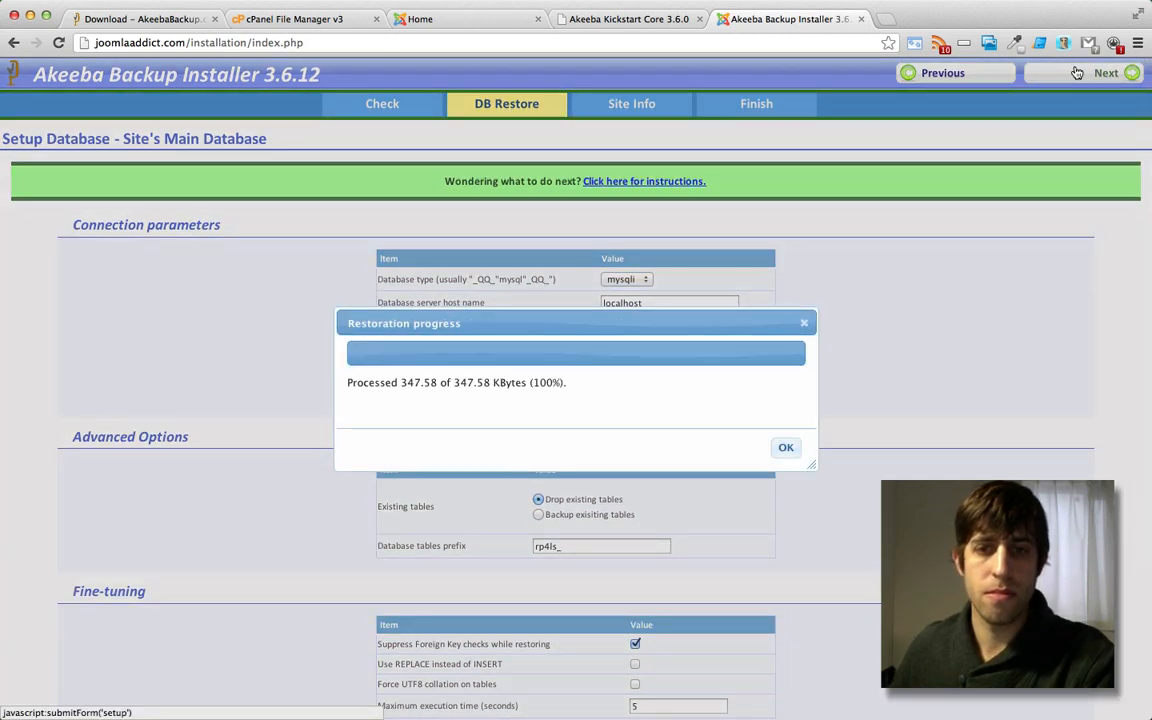
pyautogui.click(784, 448)
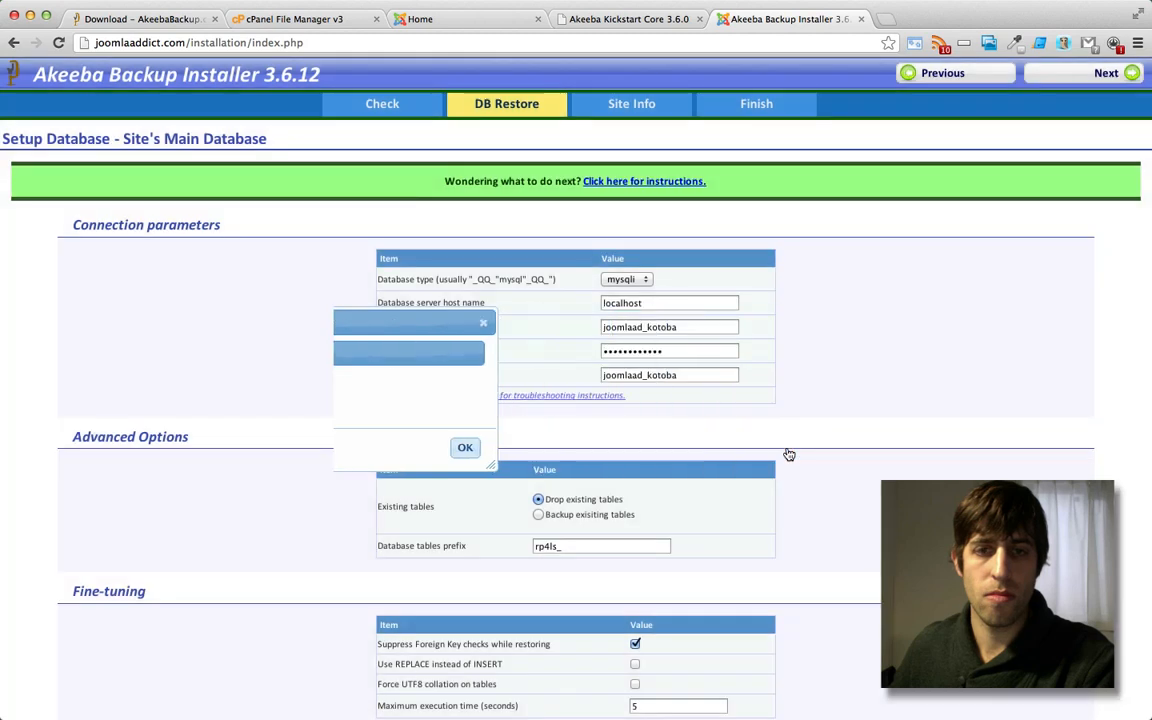
pyautogui.click(464, 448)
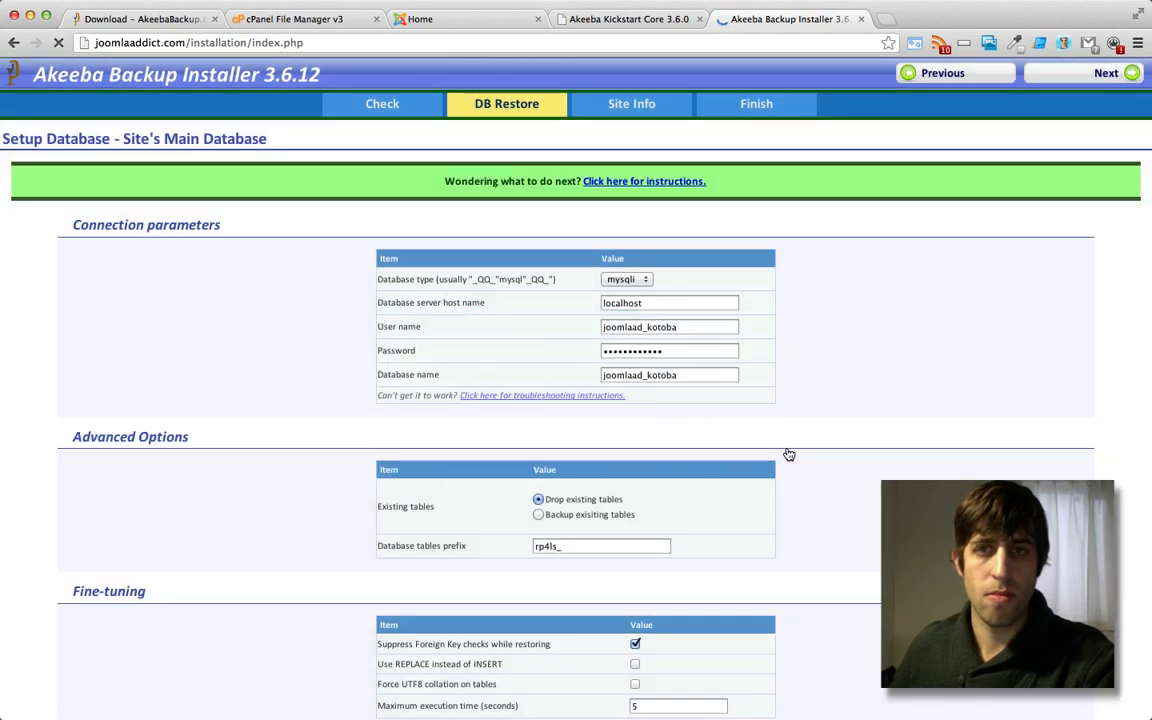
pyautogui.click(1106, 72)
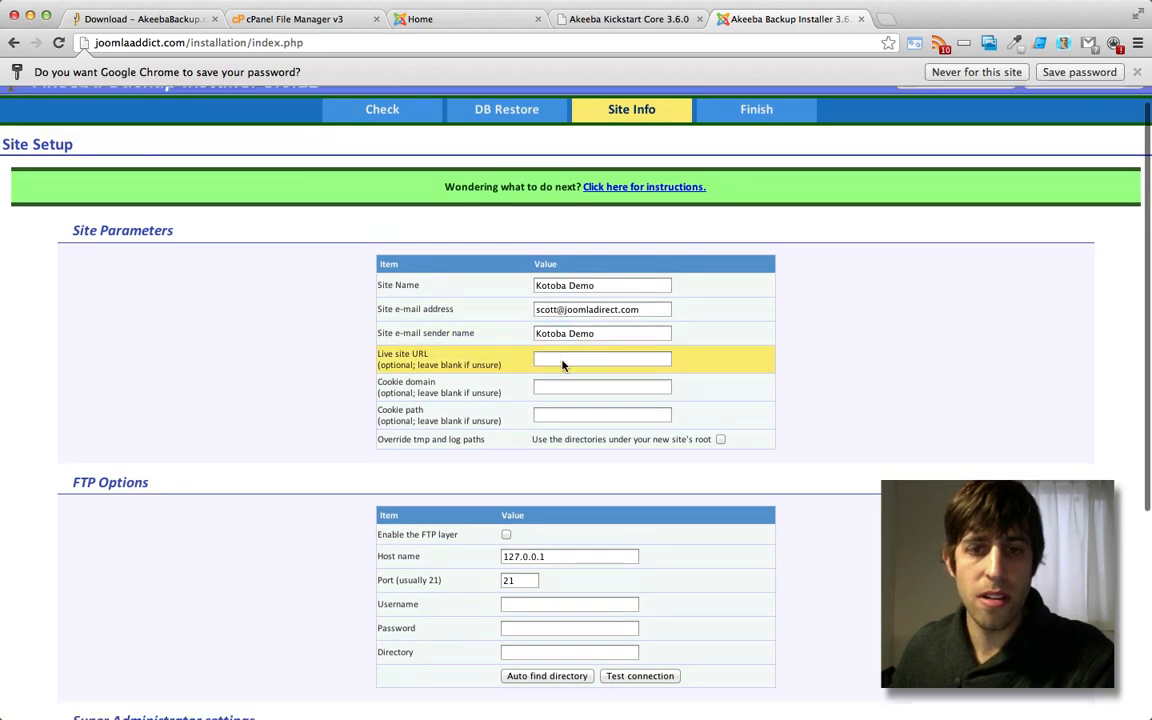
# Review the Kotoba Demo site parameters and FTP options and submit them to reach Finish.
pyautogui.scroll(-3)
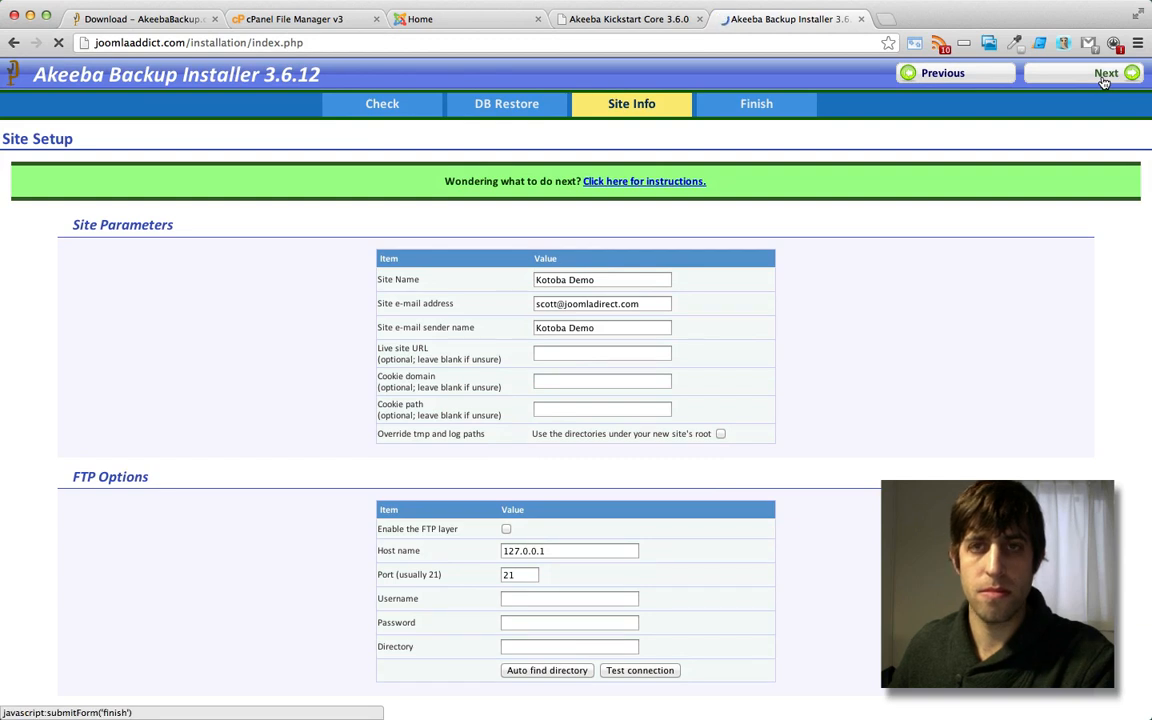
pyautogui.click(1106, 72)
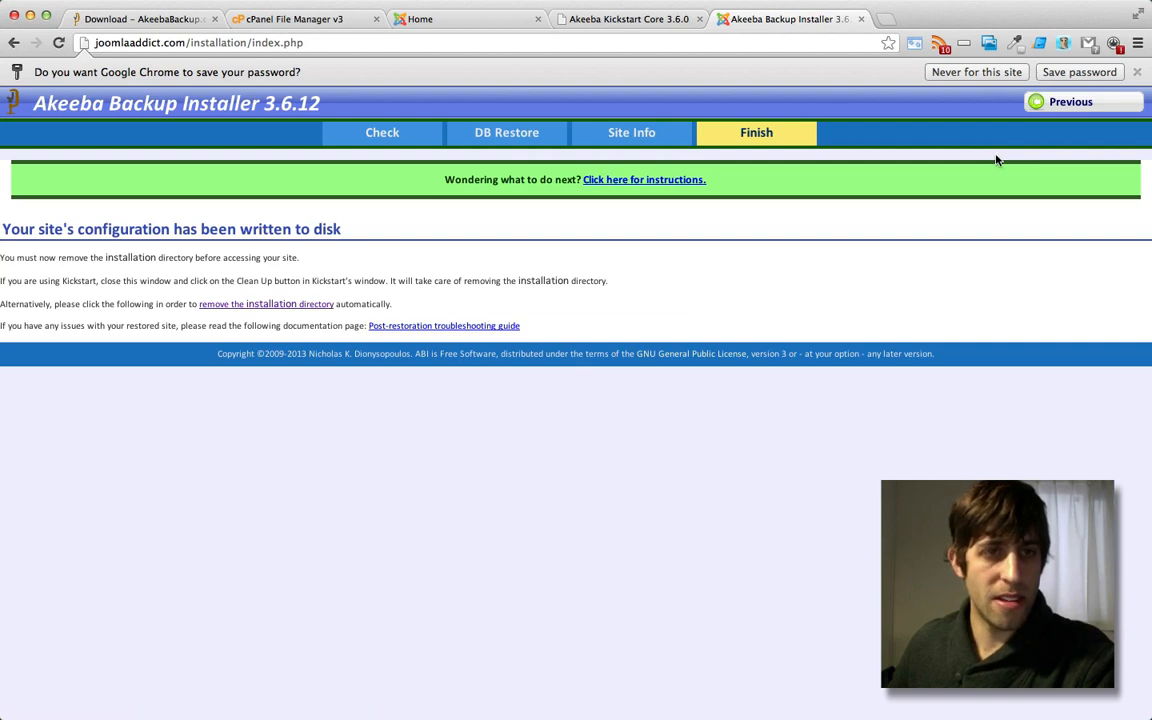
pyautogui.moveTo(240, 310)
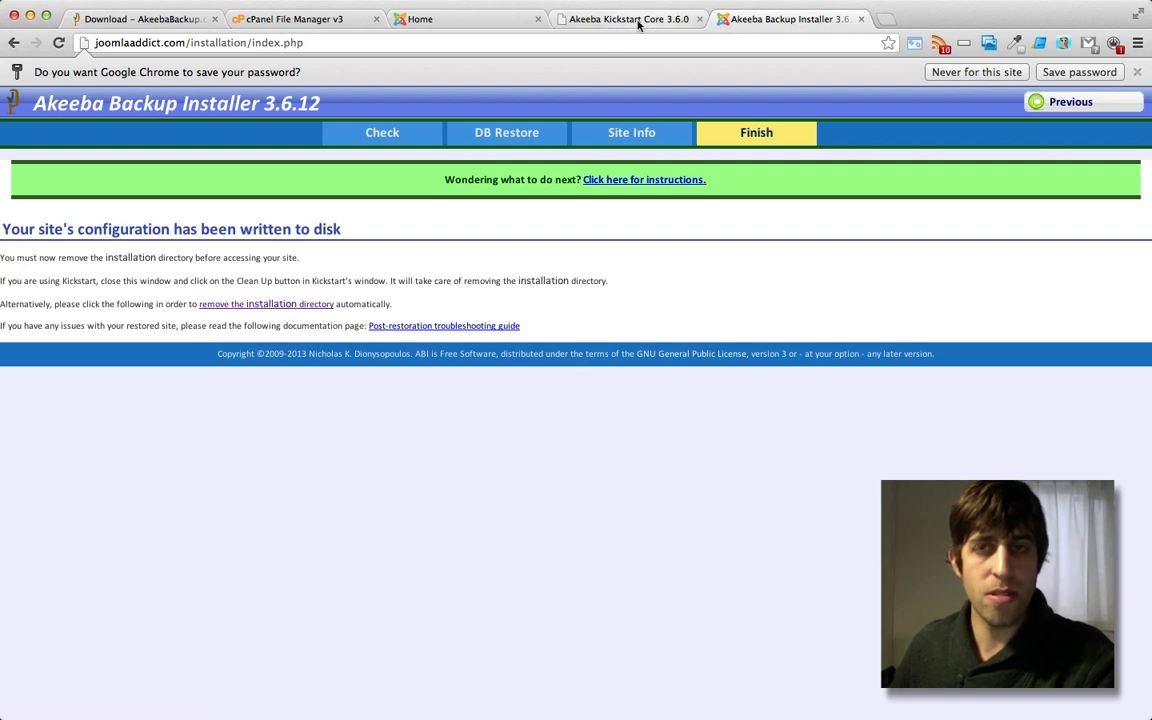
# Return from the Installer's Finish page to the Akeeba Kickstart tab.
pyautogui.click(628, 20)
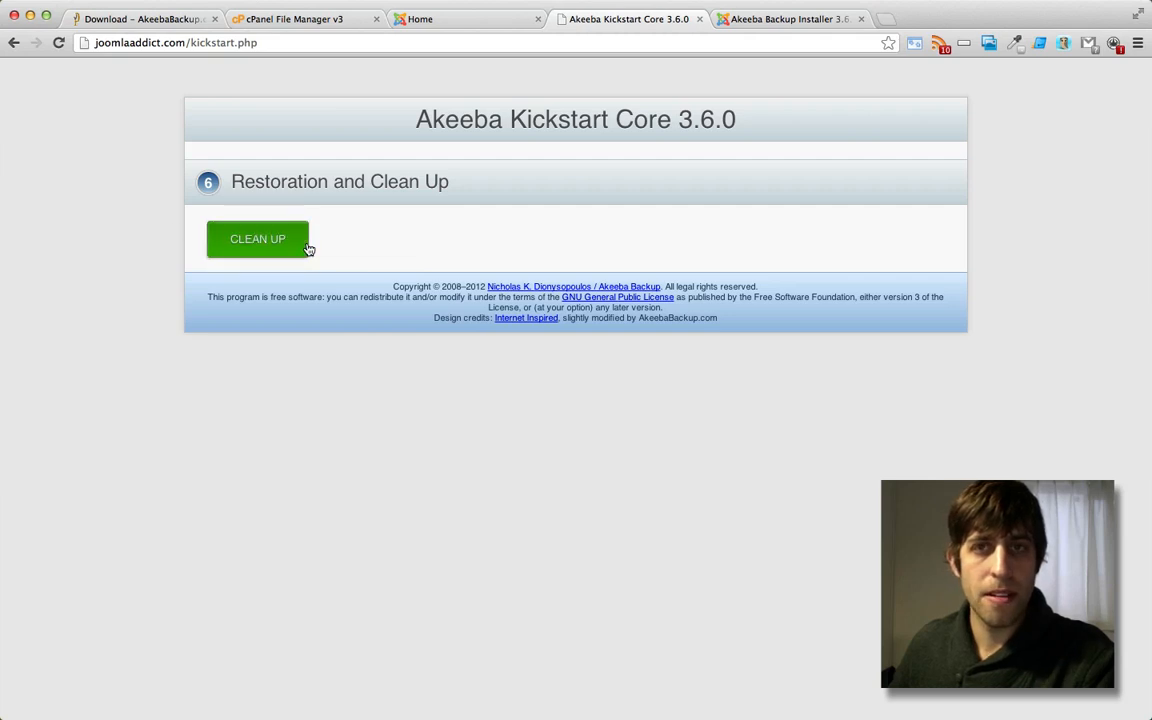
# Remove the leftover installation files and visit the restored site's front end.
pyautogui.click(256, 240)
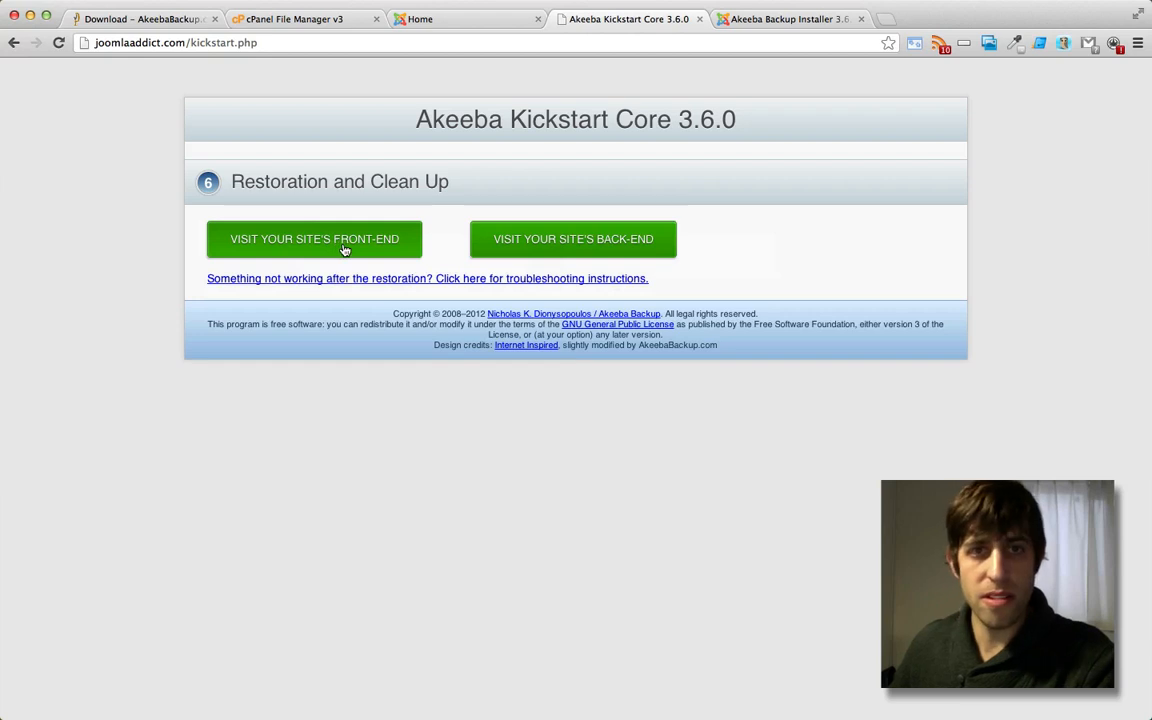
pyautogui.click(314, 238)
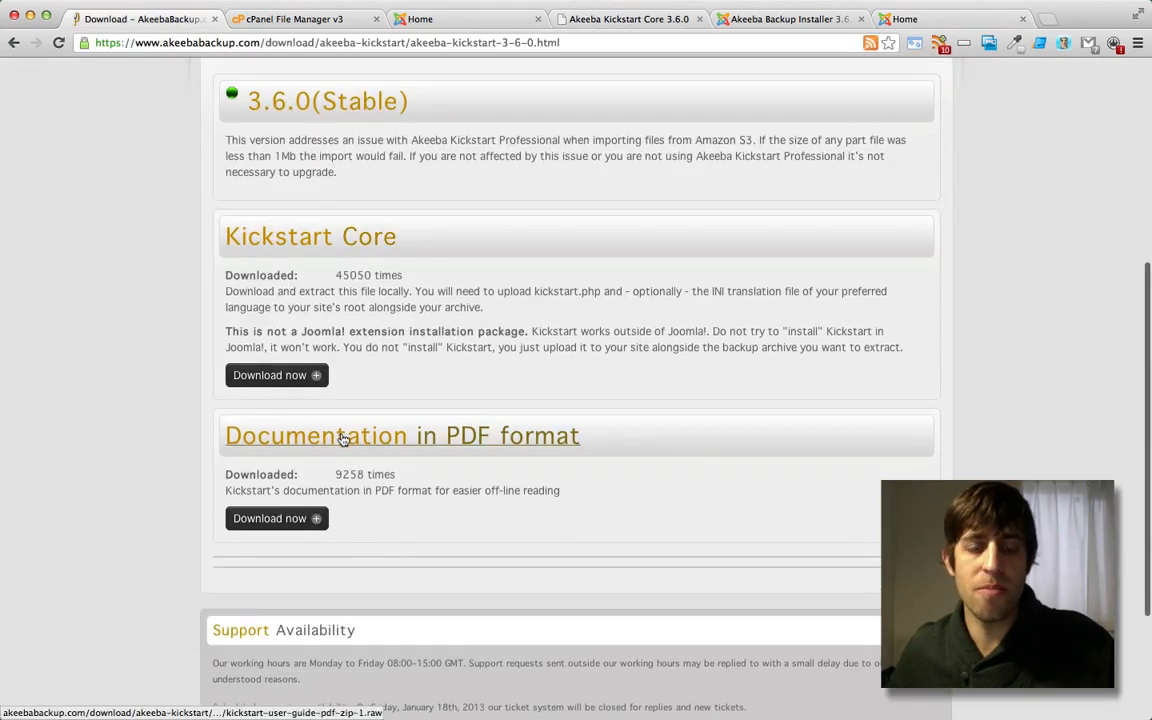
pyautogui.moveTo(328, 444)
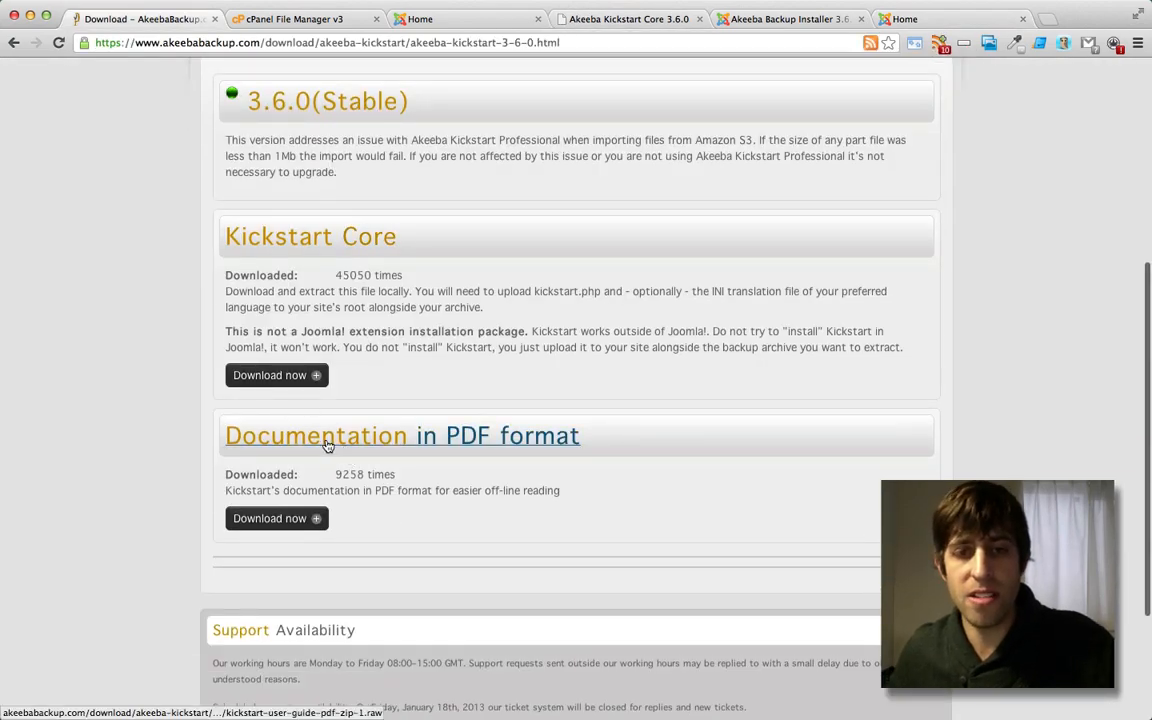